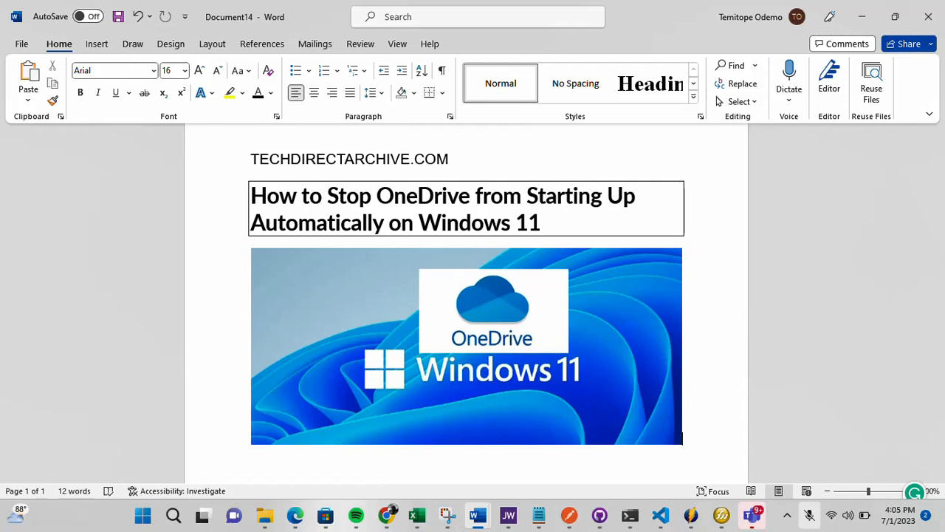
{"action": "mouse_move", "coordinate": [812, 127]}
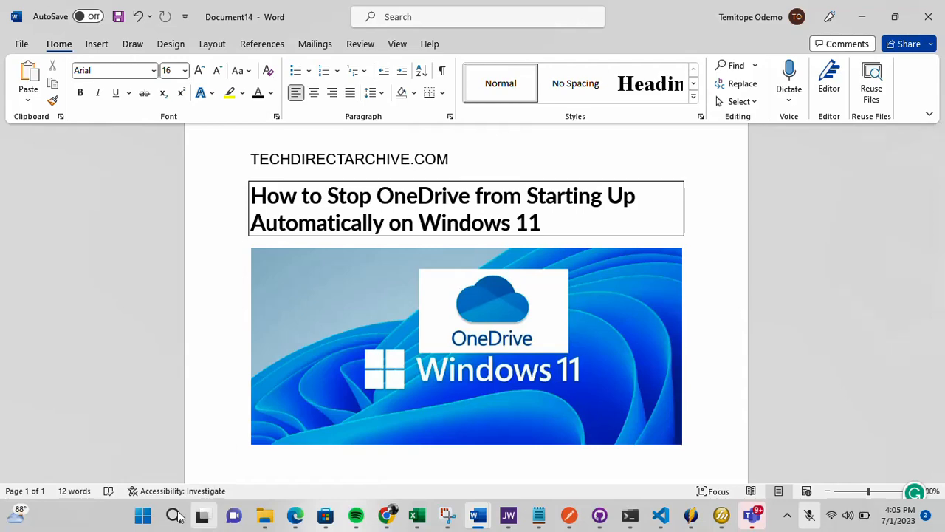
Step: Launch Task Manager from Windows search ('task') and maximize it
{"action": "left_click", "coordinate": [172, 514]}
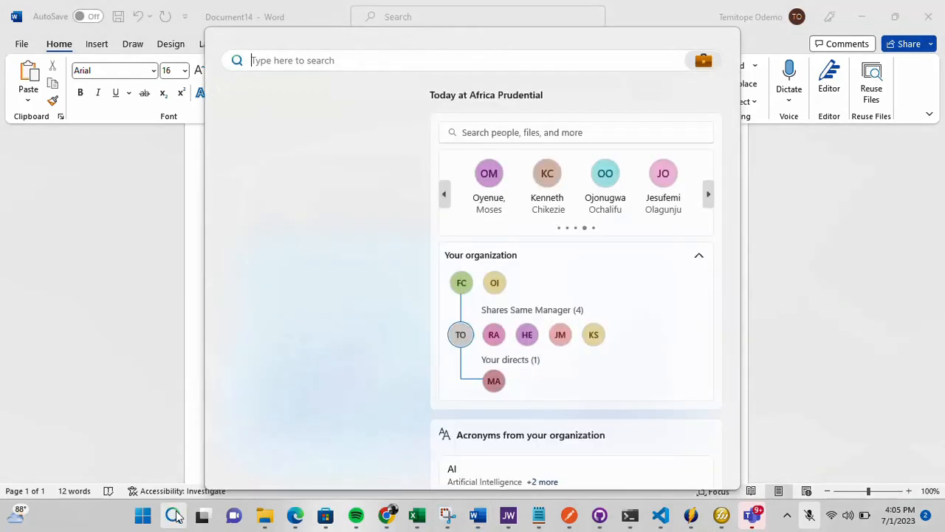
{"action": "type", "text": "task"}
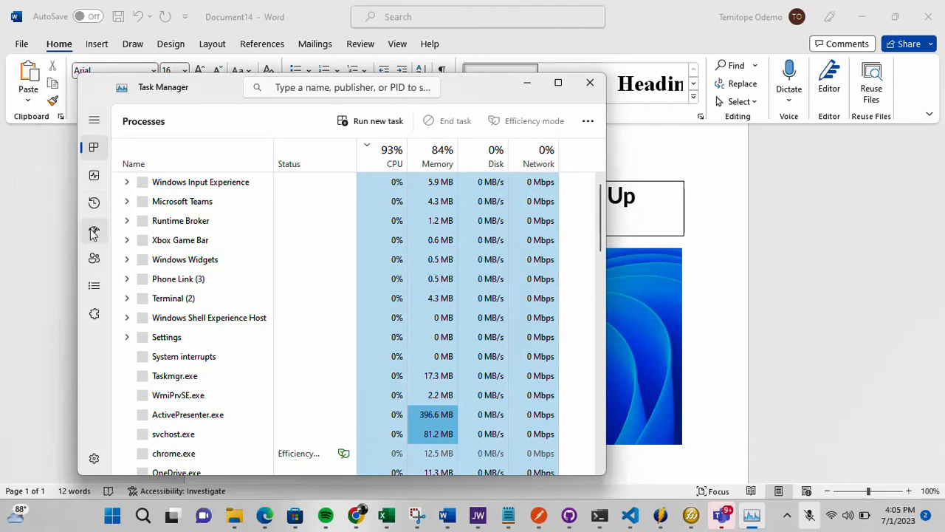
{"action": "mouse_move", "coordinate": [95, 231]}
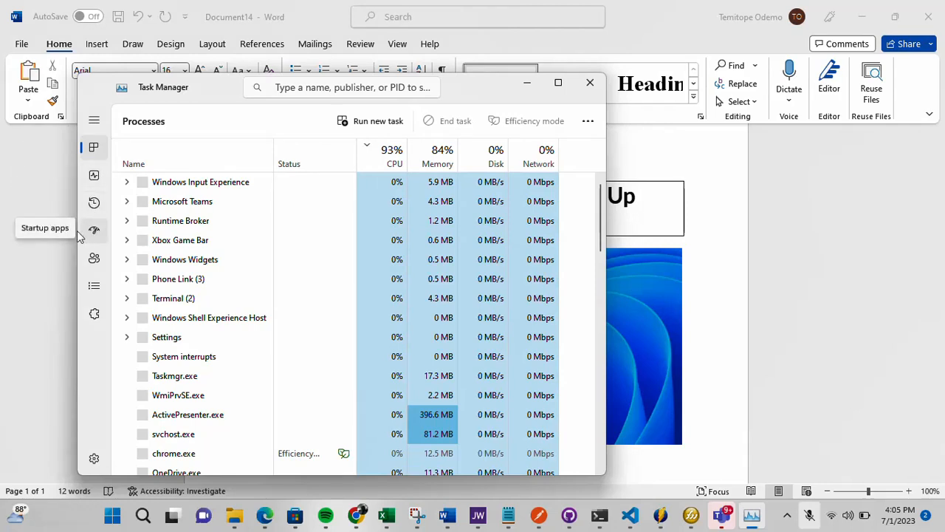
{"action": "left_click", "coordinate": [393, 150]}
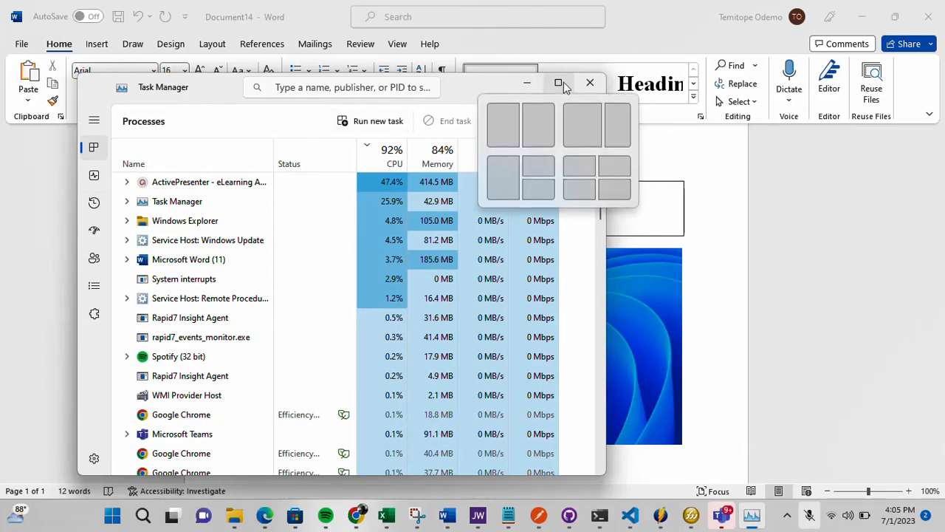
{"action": "left_click", "coordinate": [558, 82]}
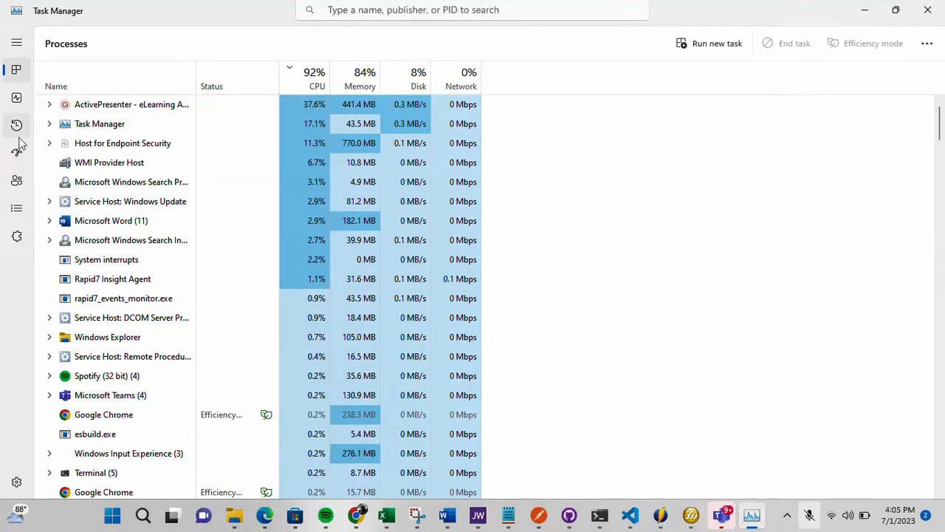
{"action": "mouse_move", "coordinate": [17, 152]}
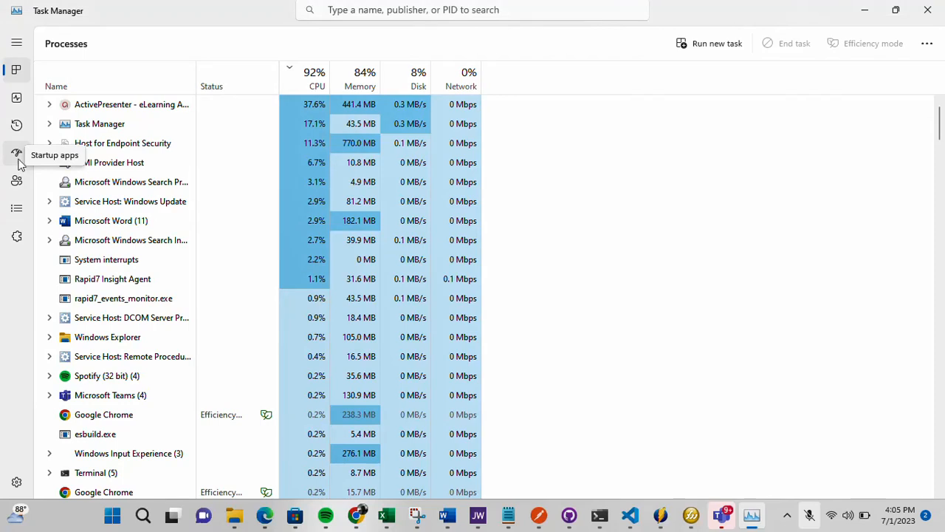
{"action": "mouse_move", "coordinate": [77, 257]}
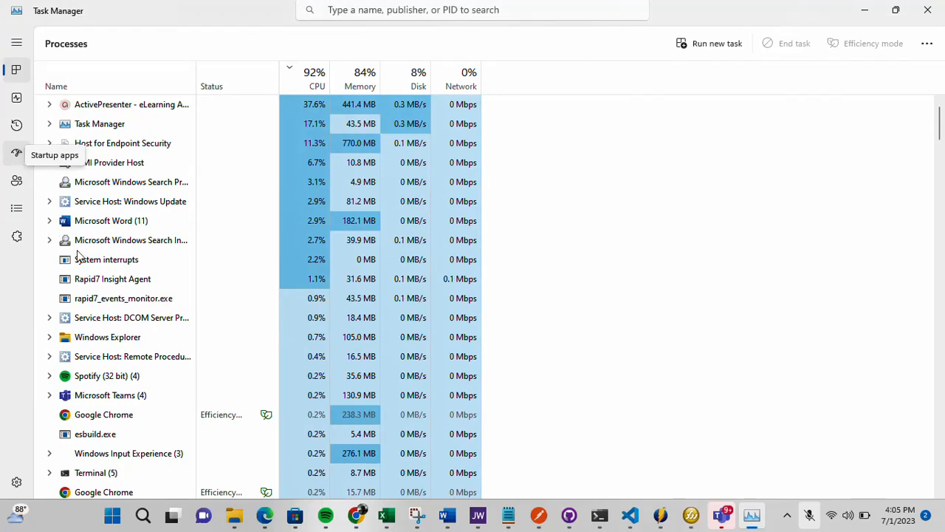
{"action": "mouse_move", "coordinate": [24, 122]}
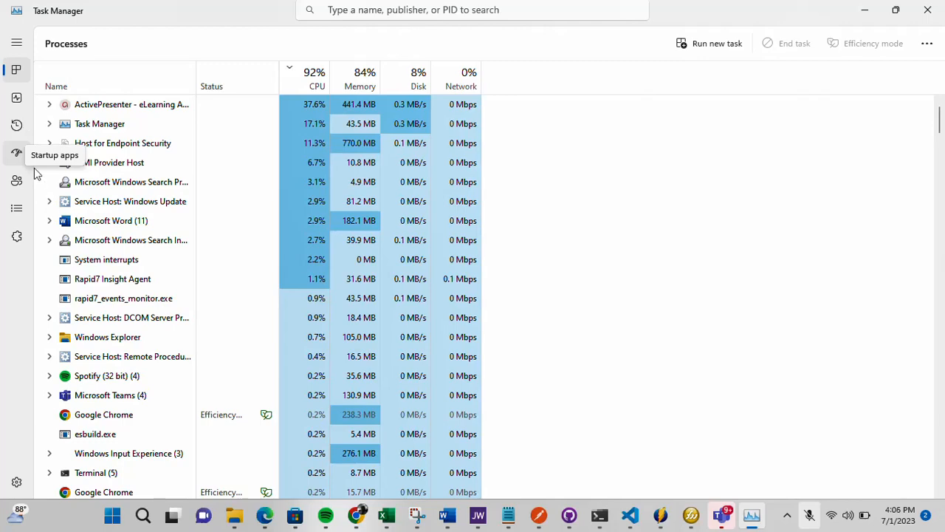
Step: Show the Startup apps list and bring up the context options for OneDrive.exe
{"action": "left_click", "coordinate": [17, 152]}
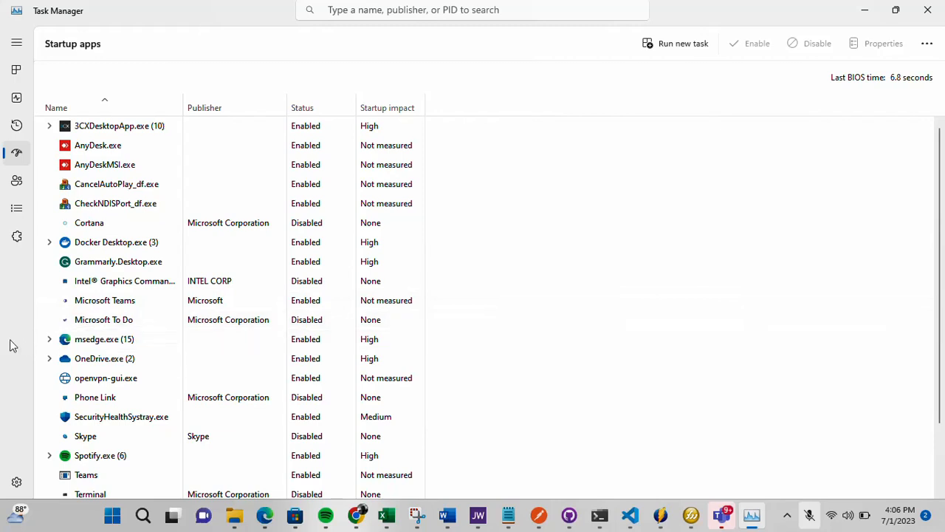
{"action": "mouse_move", "coordinate": [31, 369]}
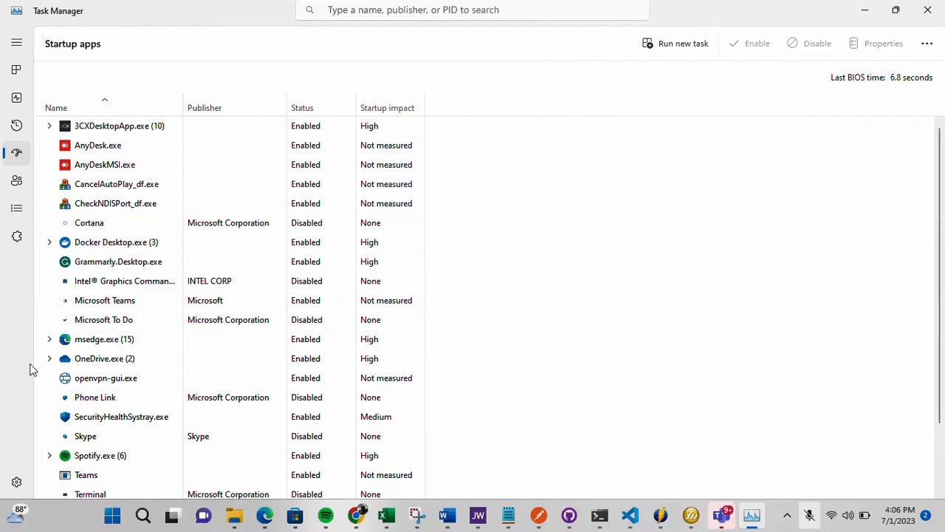
{"action": "mouse_move", "coordinate": [88, 359]}
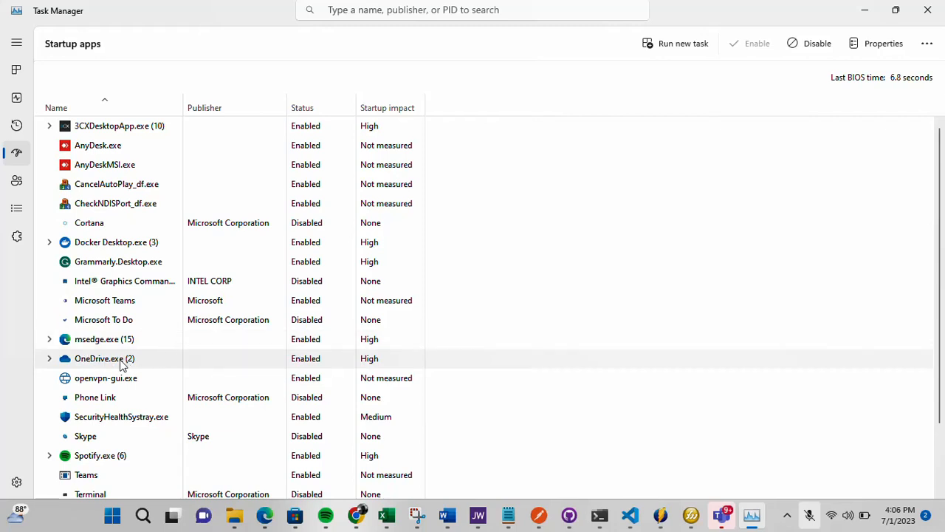
{"action": "mouse_move", "coordinate": [88, 366]}
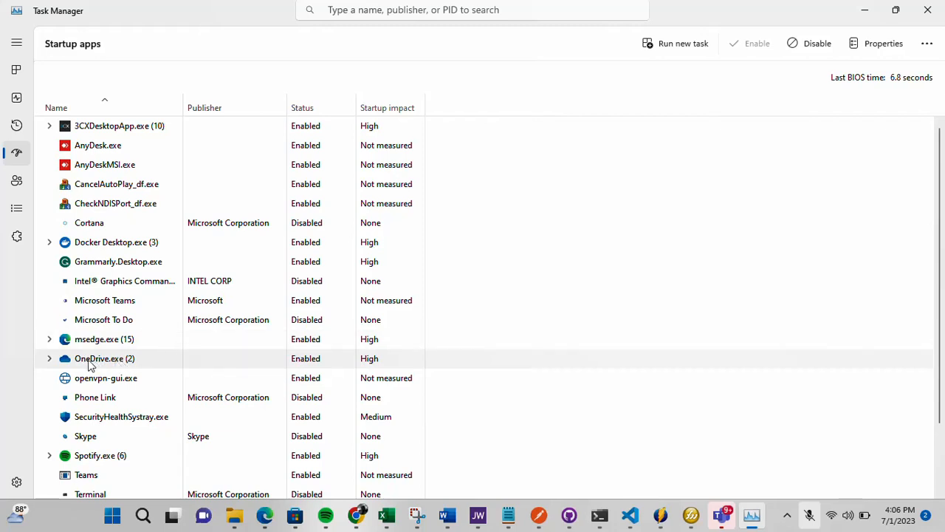
{"action": "right_click", "coordinate": [100, 359]}
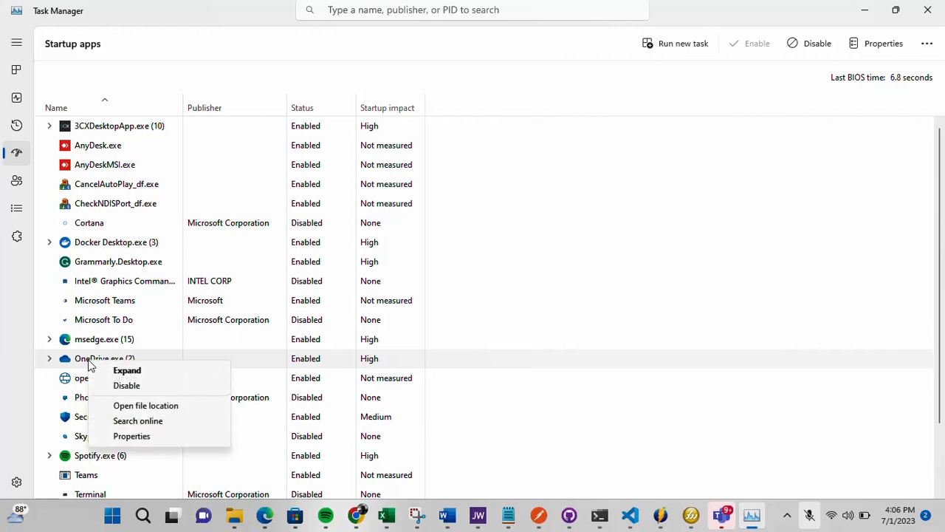
{"action": "mouse_move", "coordinate": [127, 385]}
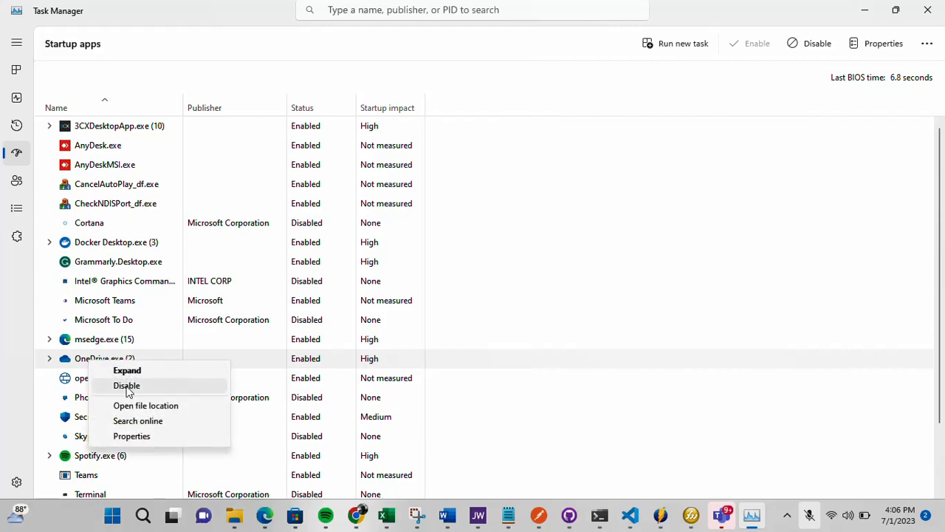
{"action": "mouse_move", "coordinate": [128, 390]}
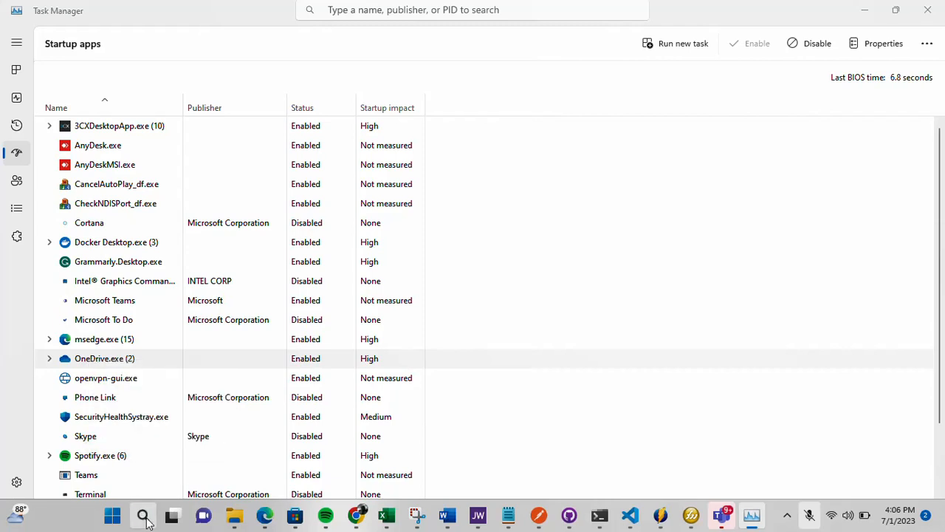
Step: Search 'st' and open the Startup Apps settings page from the best match
{"action": "left_click", "coordinate": [141, 512]}
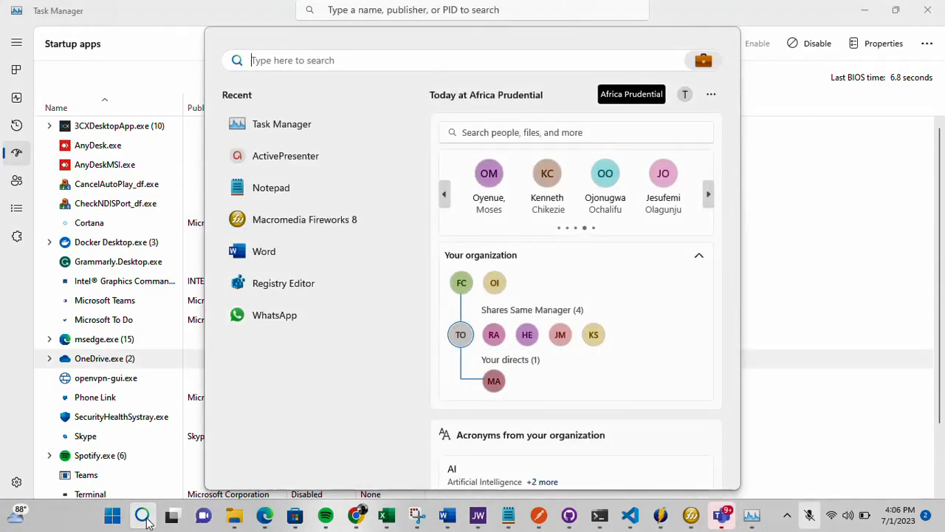
{"action": "type", "text": "star"}
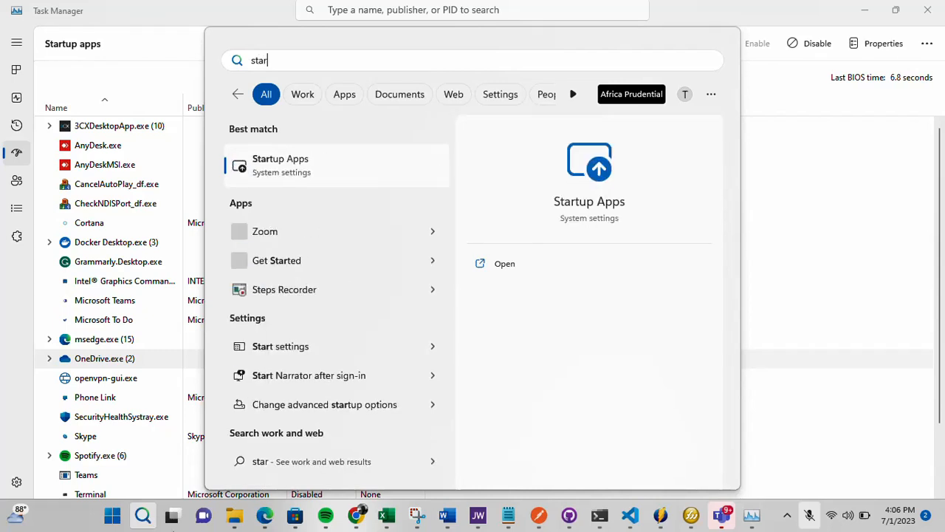
{"action": "mouse_move", "coordinate": [328, 186]}
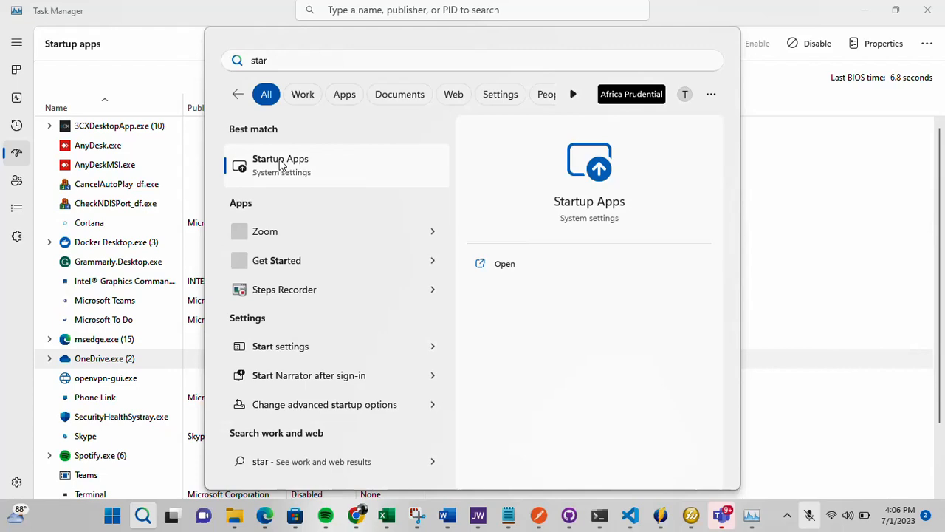
{"action": "left_click", "coordinate": [279, 164]}
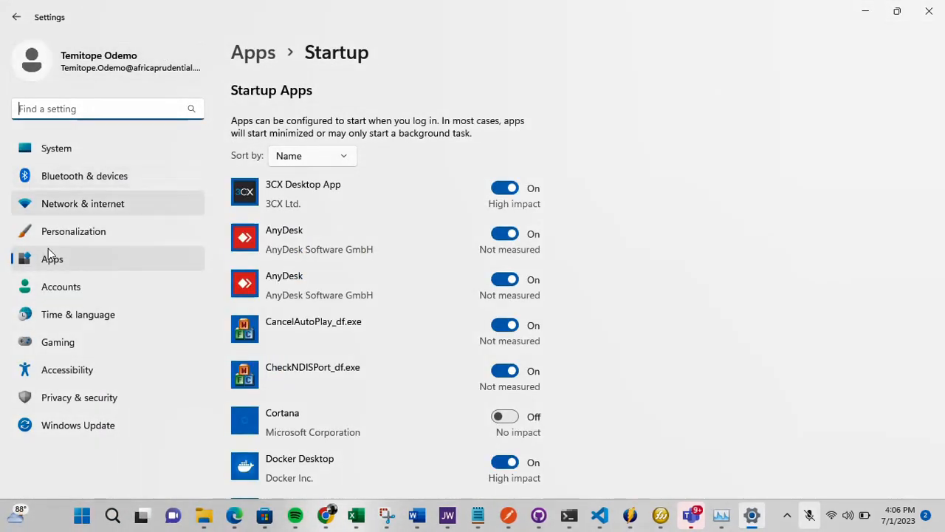
{"action": "mouse_move", "coordinate": [59, 266]}
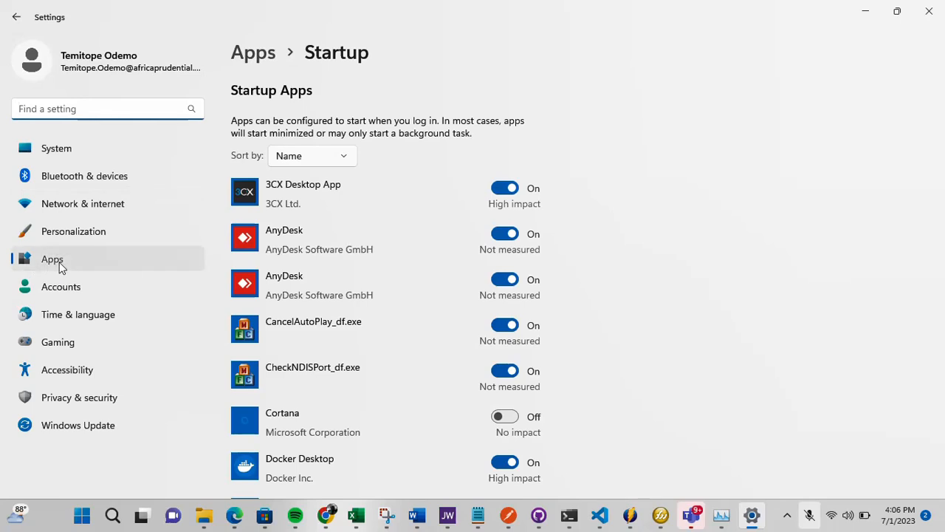
Step: Go up from the Startup page to the main Apps settings page
{"action": "left_click", "coordinate": [31, 16]}
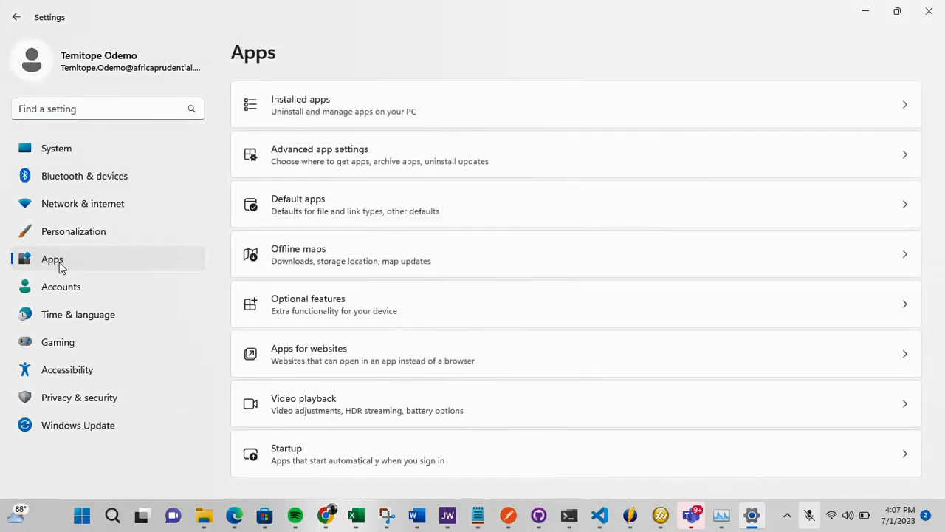
{"action": "mouse_move", "coordinate": [286, 465]}
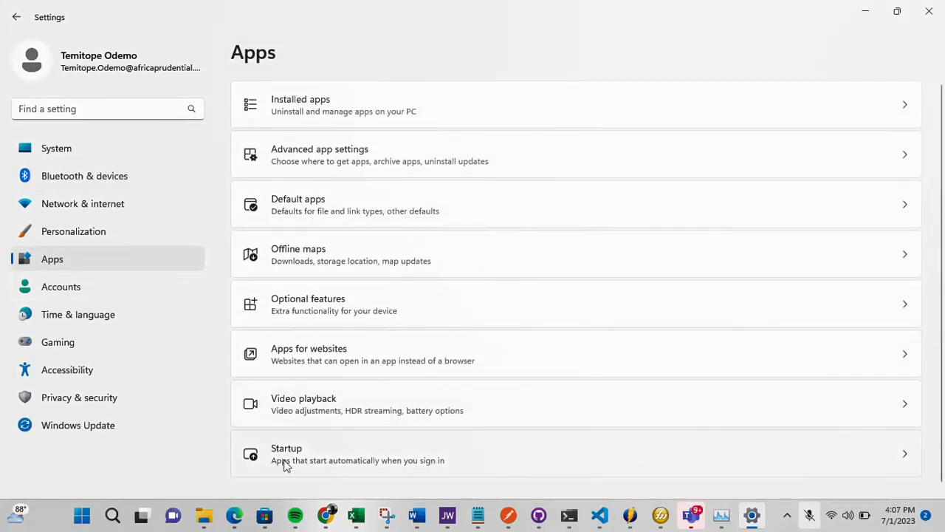
{"action": "mouse_move", "coordinate": [301, 466]}
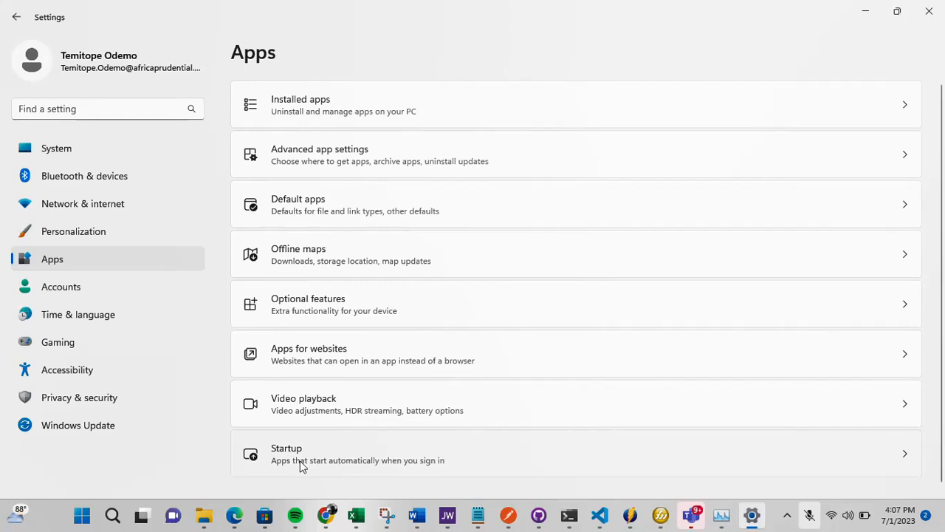
{"action": "mouse_move", "coordinate": [292, 464]}
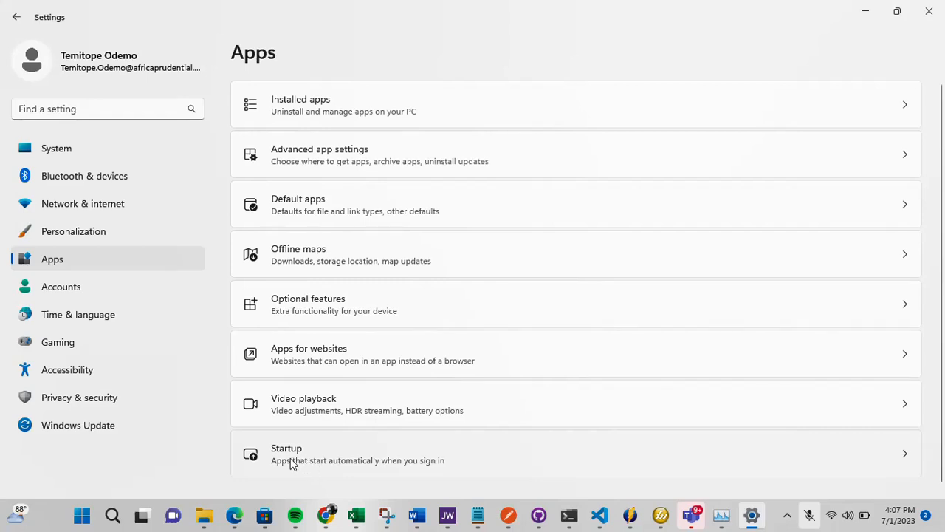
{"action": "mouse_move", "coordinate": [325, 466]}
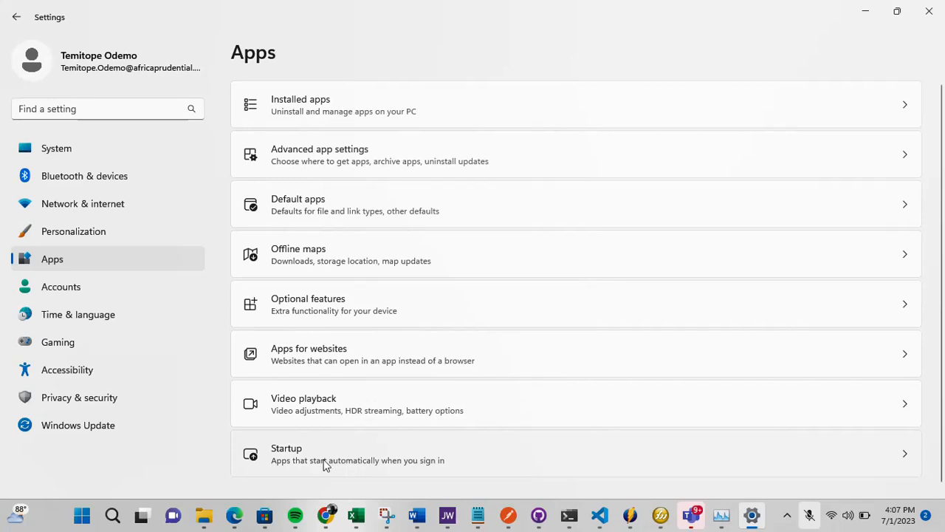
Step: Reopen the Startup apps page from the Apps settings page
{"action": "left_click", "coordinate": [325, 453]}
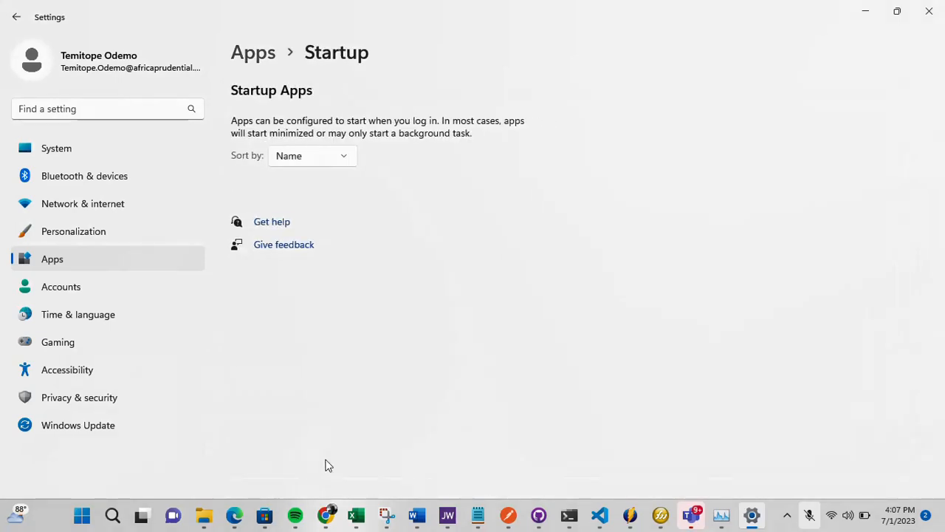
{"action": "mouse_move", "coordinate": [396, 308]}
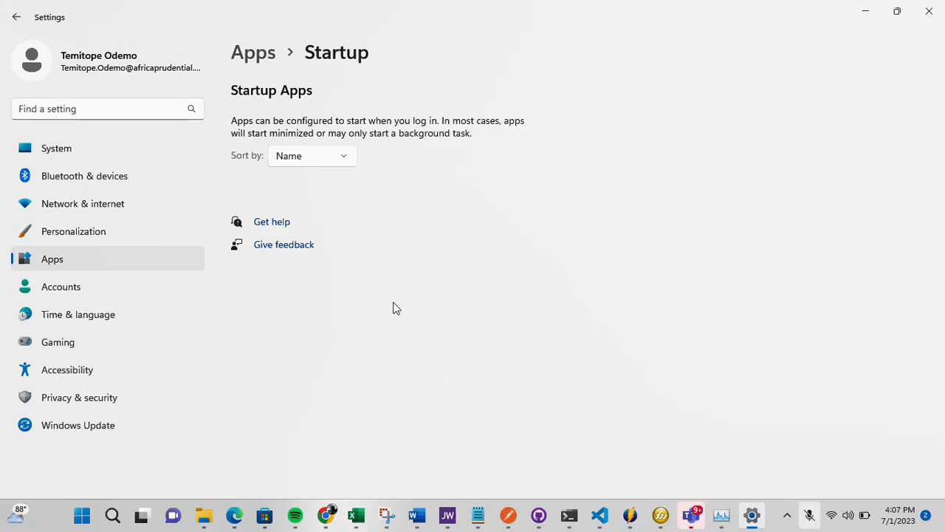
{"action": "mouse_move", "coordinate": [428, 254]}
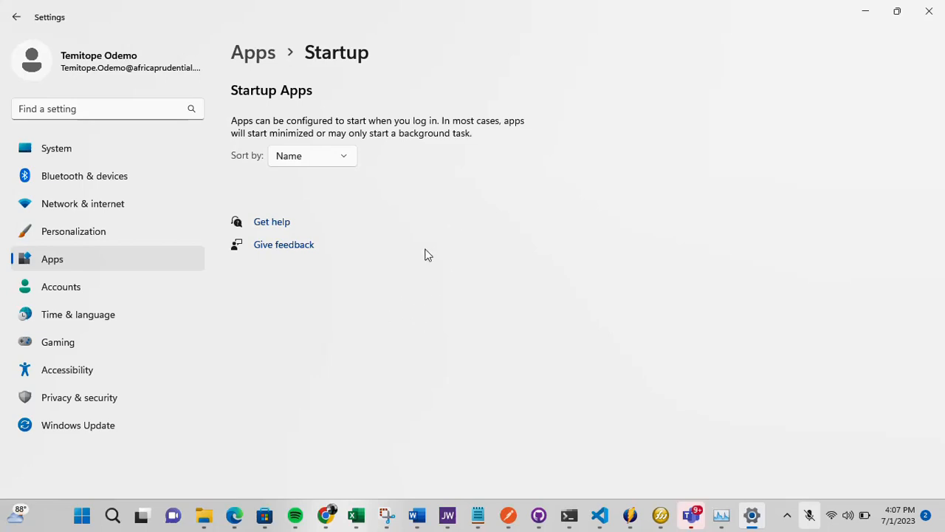
{"action": "mouse_move", "coordinate": [326, 288]}
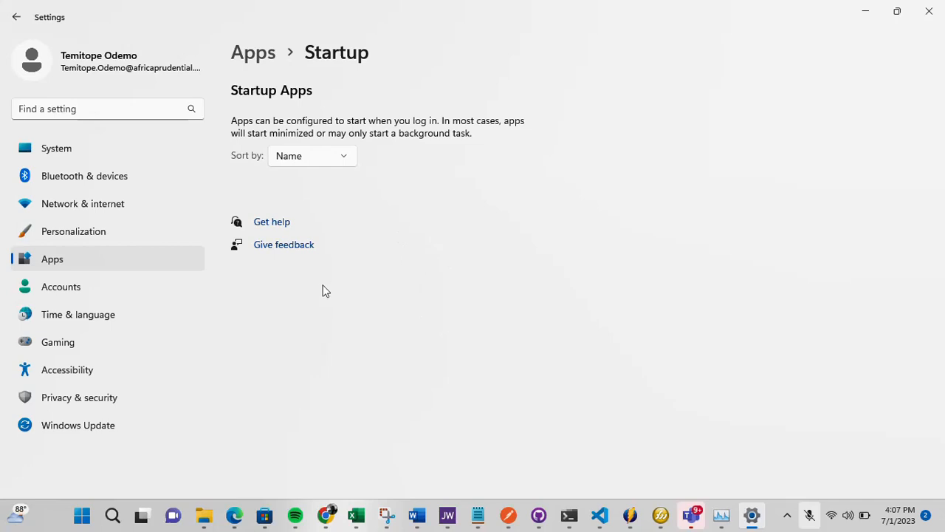
{"action": "mouse_move", "coordinate": [372, 275]}
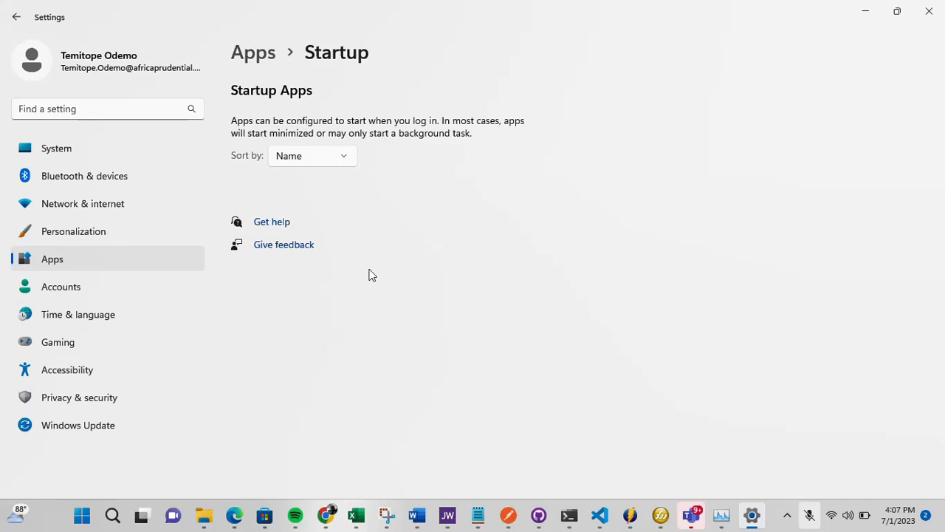
{"action": "mouse_move", "coordinate": [384, 328]}
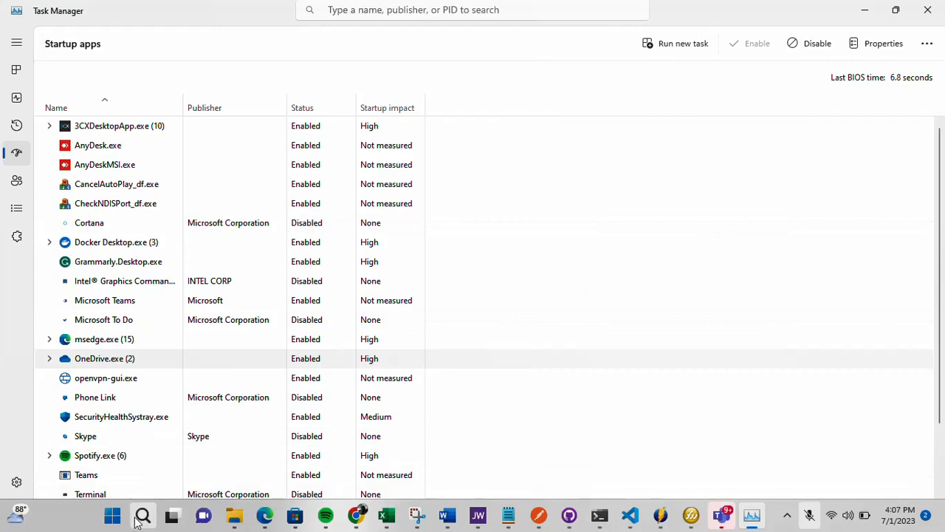
Step: Sort Startup Apps by startup impact, toggle Microsoft OneDrive off then back on, and reopen search
{"action": "left_click", "coordinate": [139, 513]}
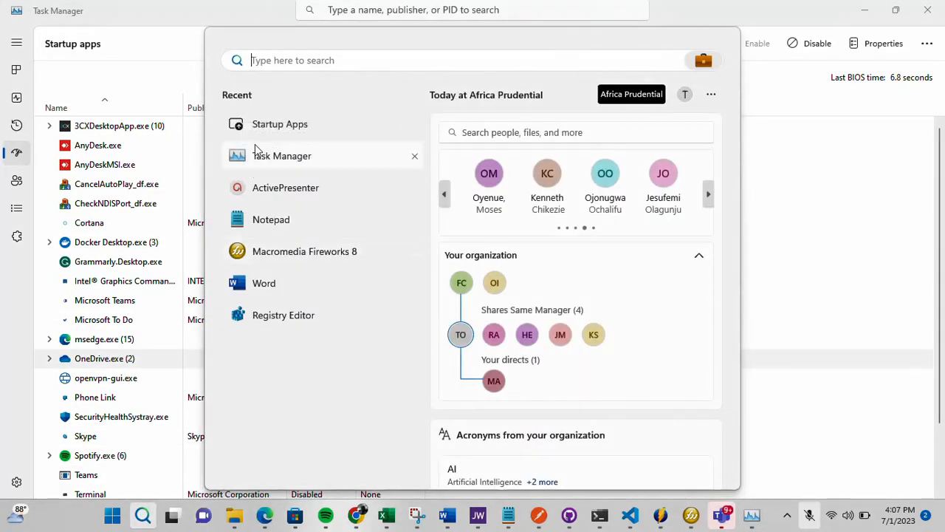
{"action": "mouse_move", "coordinate": [278, 130]}
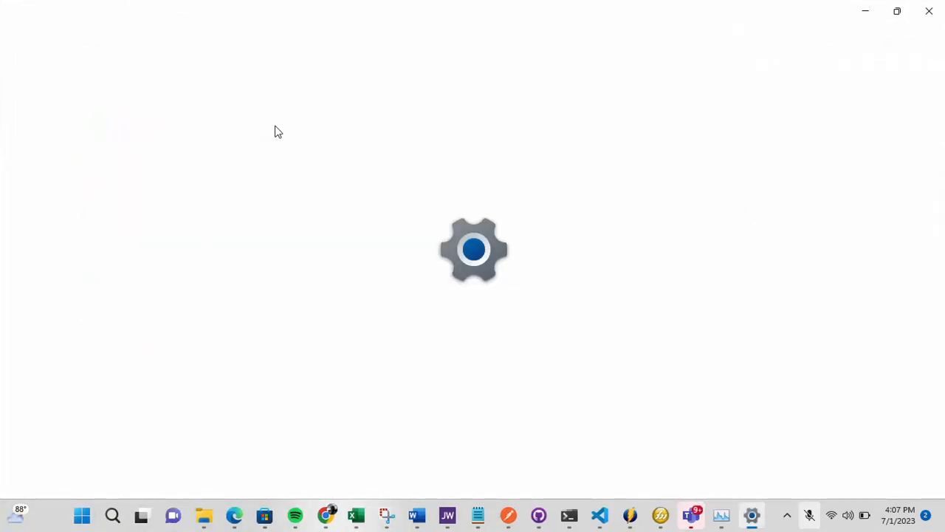
{"action": "mouse_move", "coordinate": [352, 178]}
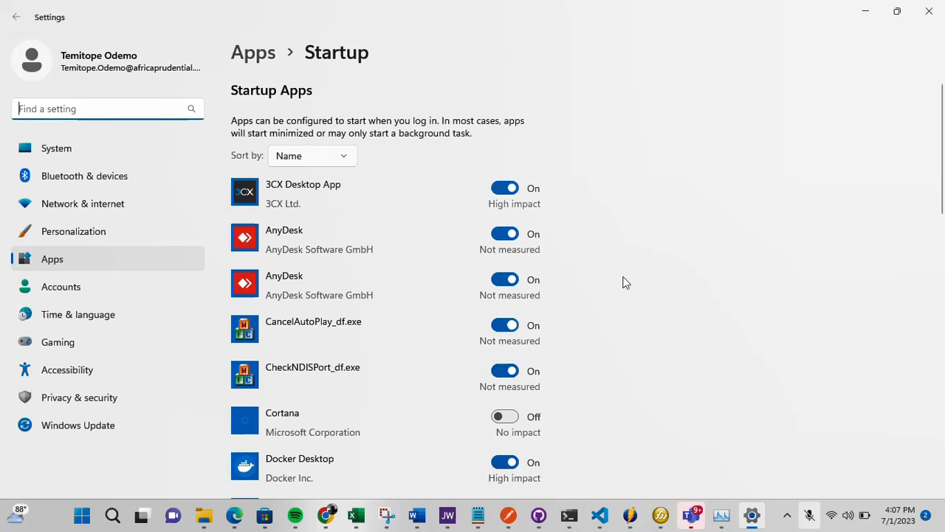
{"action": "mouse_move", "coordinate": [656, 306]}
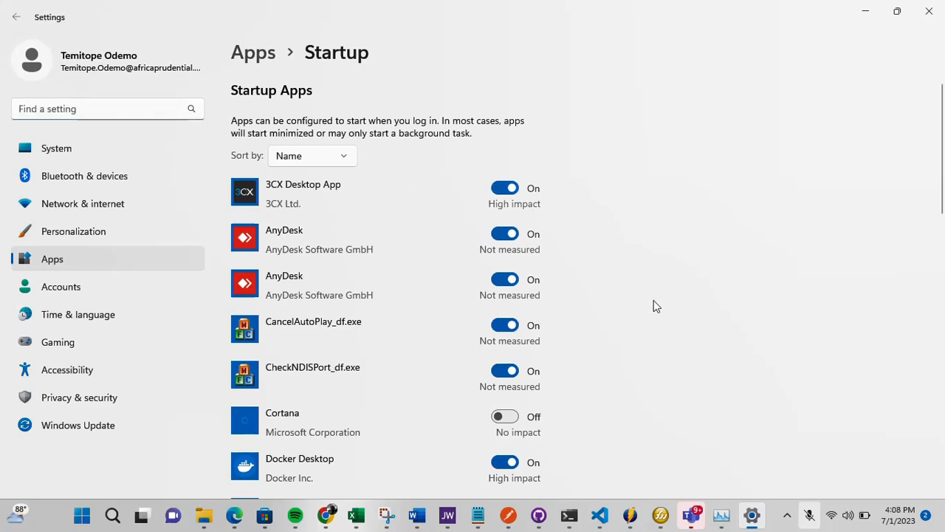
{"action": "left_click", "coordinate": [311, 155]}
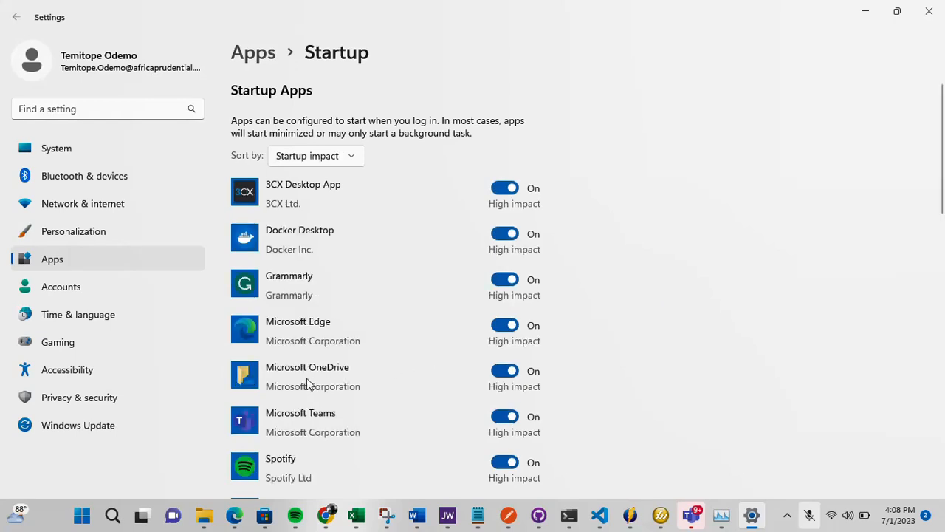
{"action": "mouse_move", "coordinate": [310, 362]}
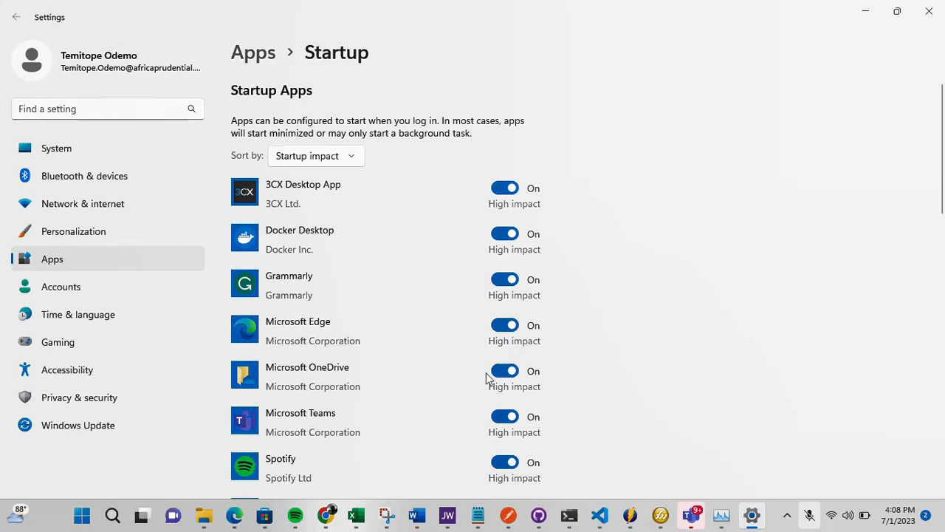
{"action": "mouse_move", "coordinate": [461, 372]}
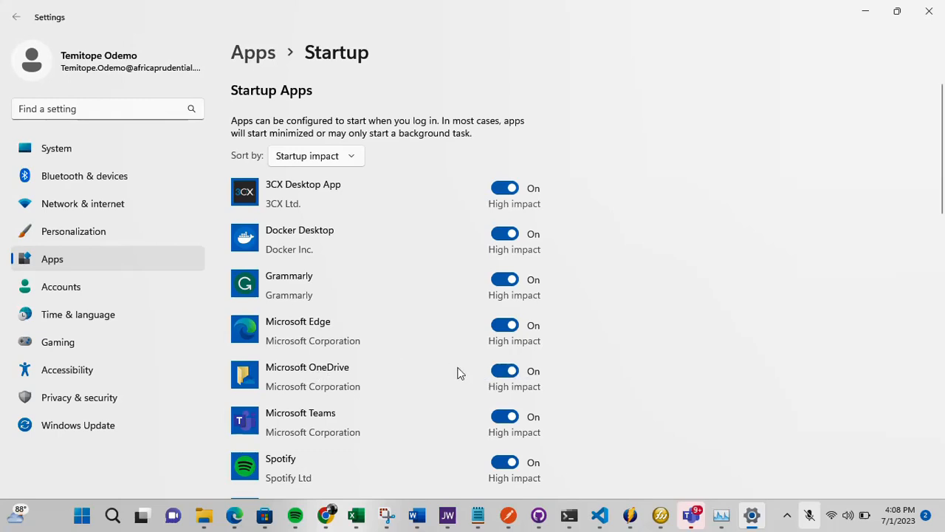
{"action": "mouse_move", "coordinate": [520, 387]}
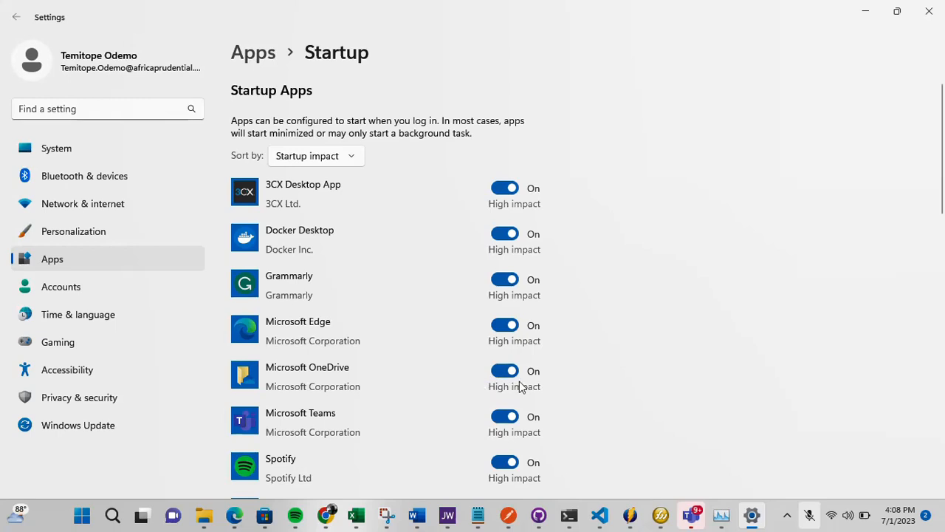
{"action": "left_click", "coordinate": [503, 371]}
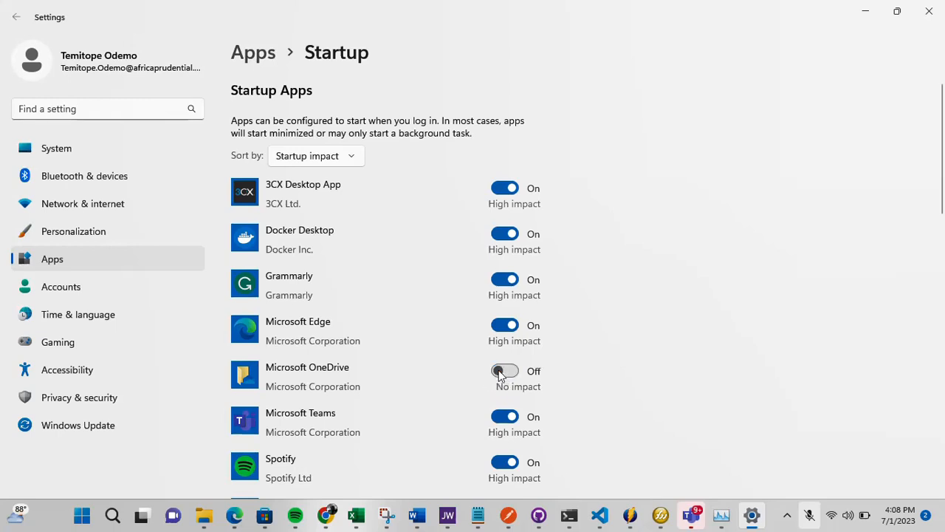
{"action": "mouse_move", "coordinate": [515, 378]}
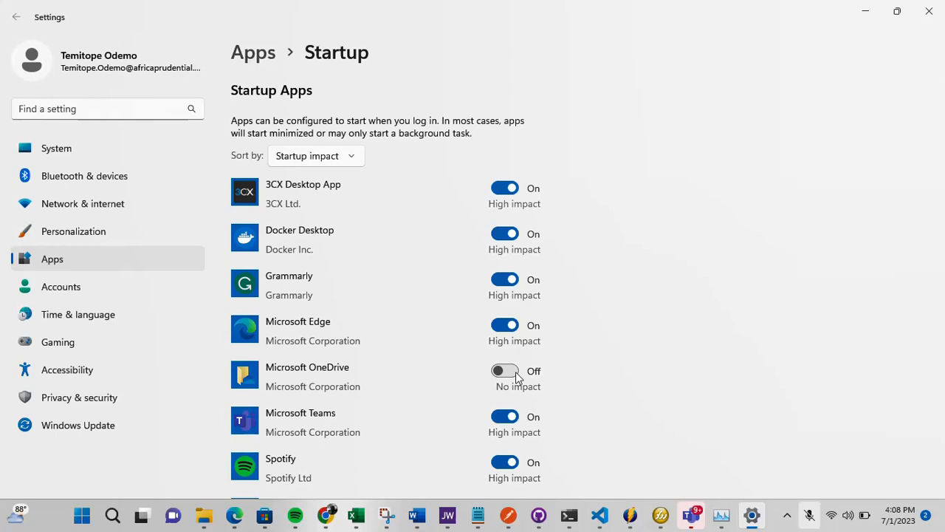
{"action": "left_click", "coordinate": [505, 372]}
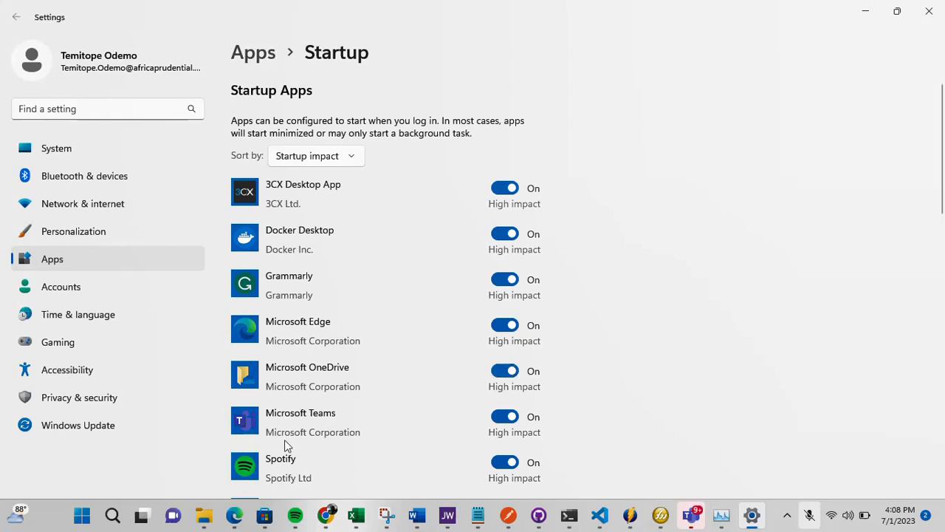
{"action": "left_click", "coordinate": [113, 514]}
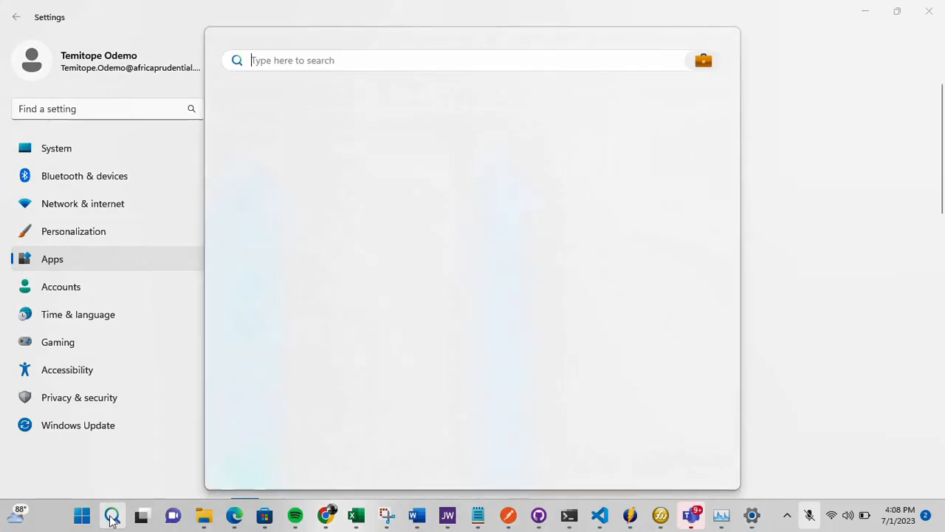
Step: Launch Registry Editor via a 're' search, showing the root keys
{"action": "type", "text": "re"}
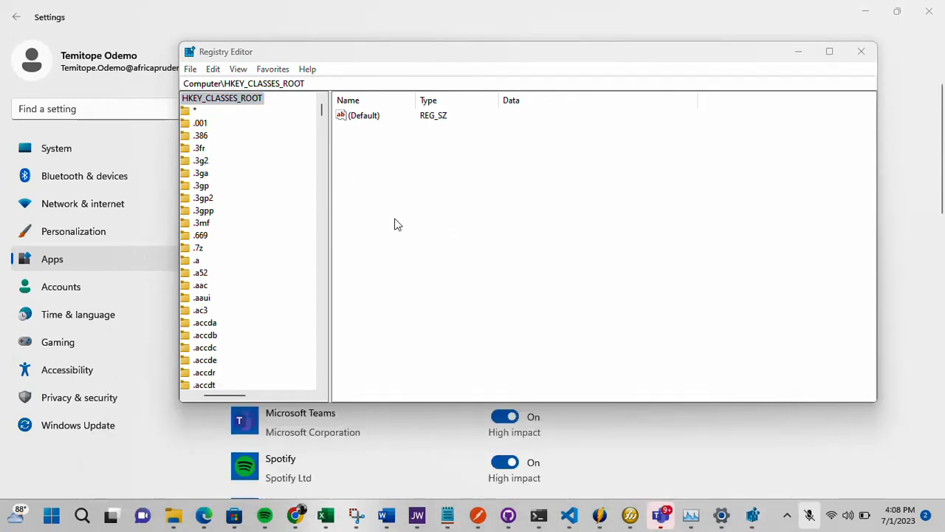
{"action": "mouse_move", "coordinate": [417, 428]}
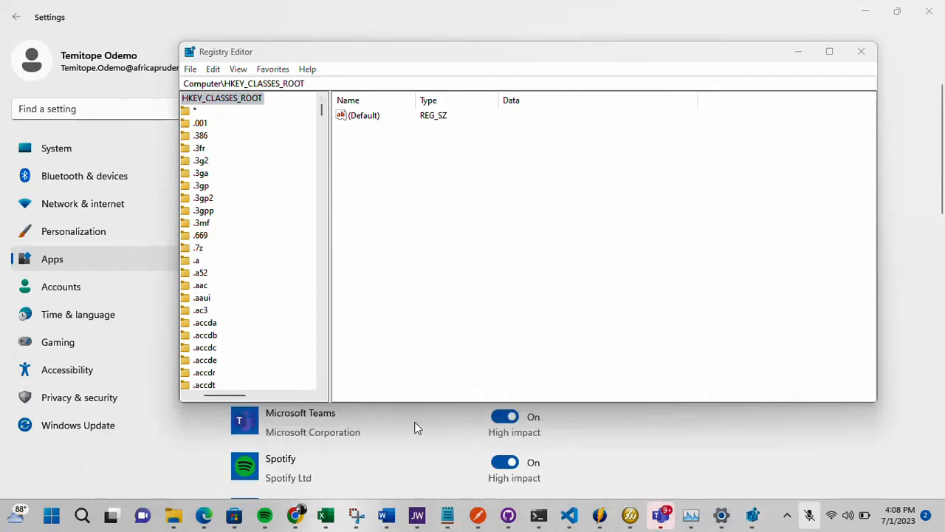
{"action": "mouse_move", "coordinate": [446, 514]}
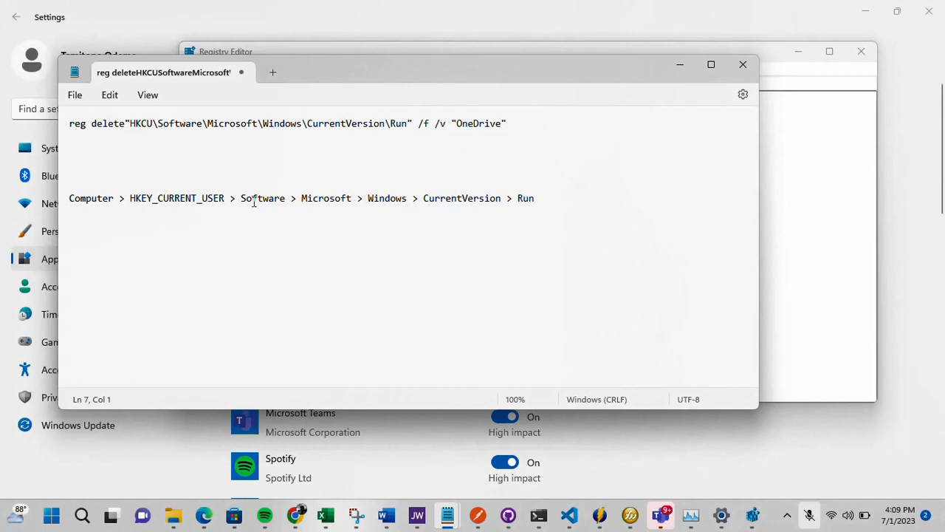
Step: Select the HKEY_CURRENT_USER ... CurrentVersion > Run path line in the Notepad notes
{"action": "double_click", "coordinate": [263, 198]}
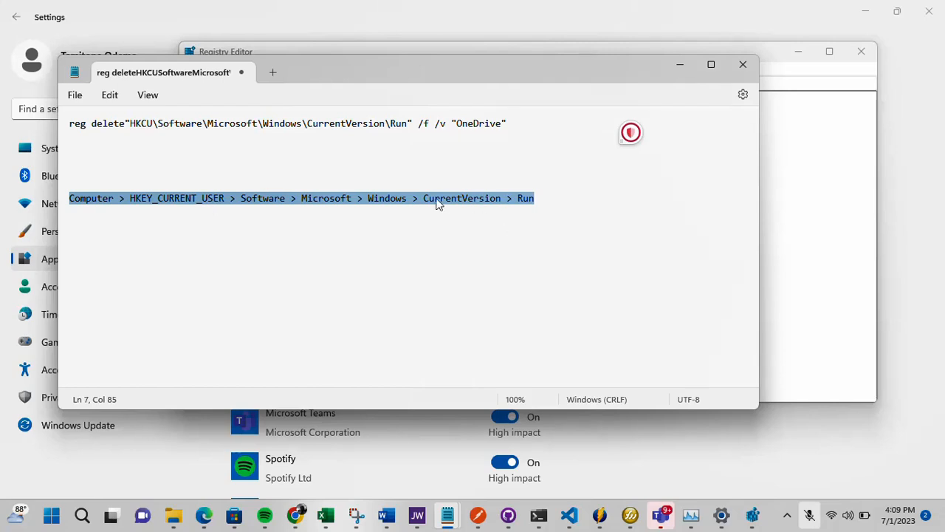
{"action": "mouse_move", "coordinate": [519, 256]}
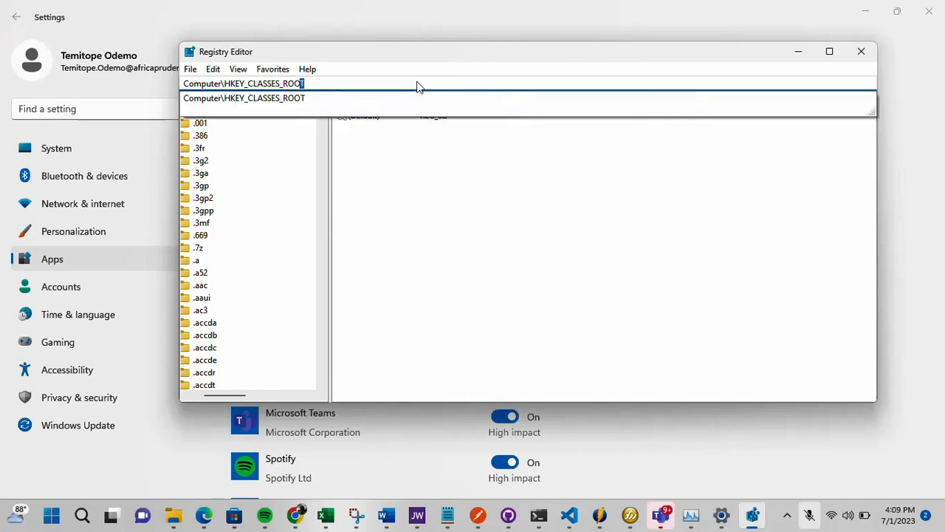
Step: Navigate to Computer\HKEY_CURRENT_USER\Software\Microsoft\Windows\CurrentVersion\Run via the address bar
{"action": "key", "text": "Enter"}
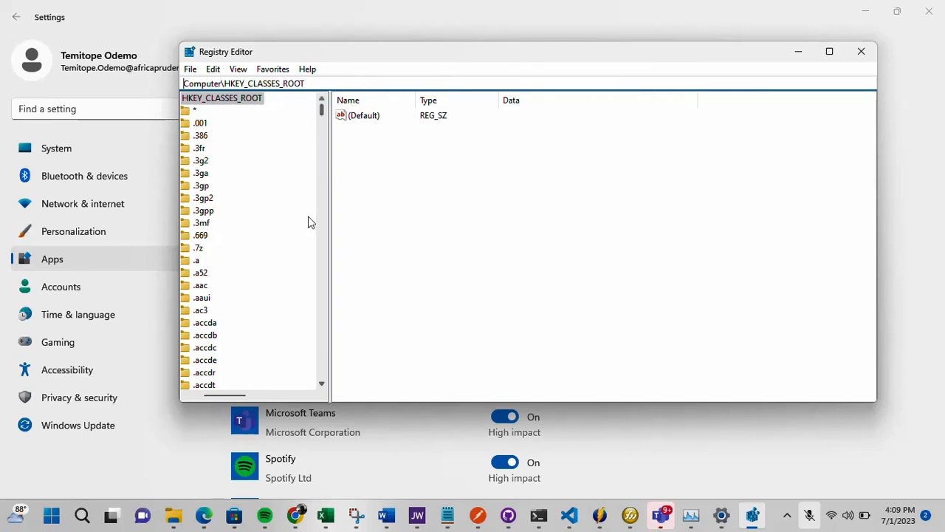
{"action": "left_click", "coordinate": [221, 98]}
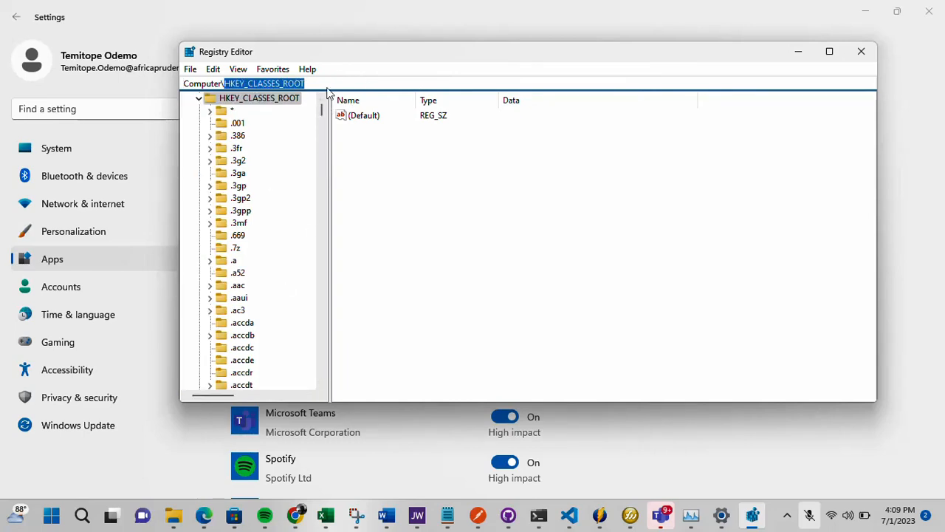
{"action": "type", "text": "Com"}
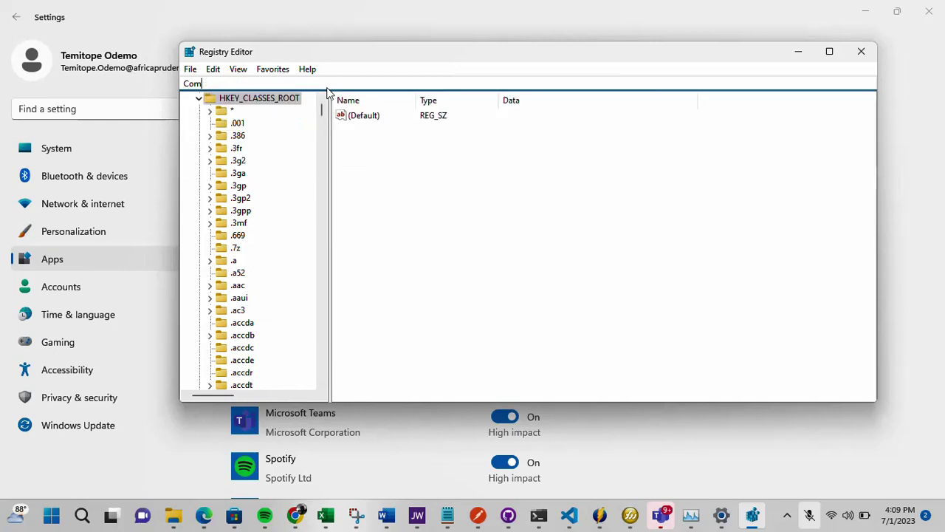
{"action": "type", "text": "Computer\\HKEY_CURRENT_USER\\Software\\Microsoft\\Windows\\CurrentVersion\\Run"}
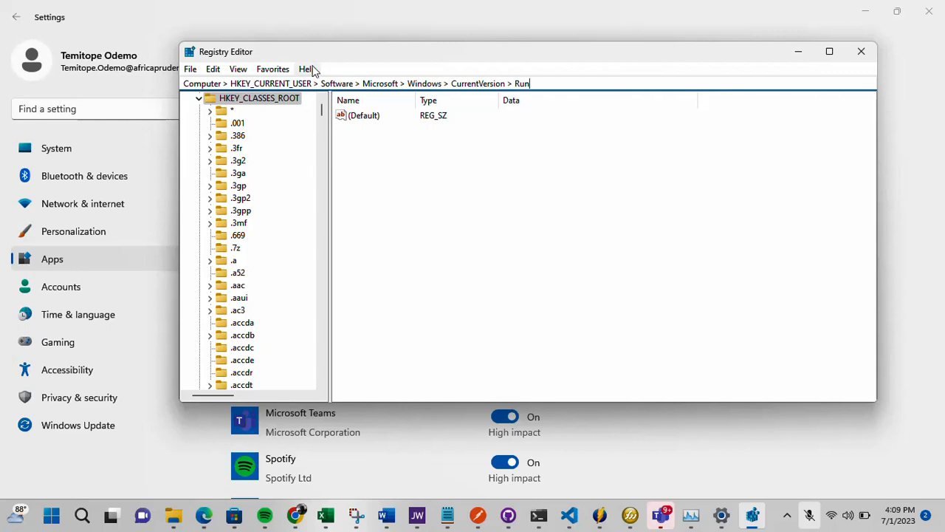
{"action": "mouse_move", "coordinate": [365, 133]}
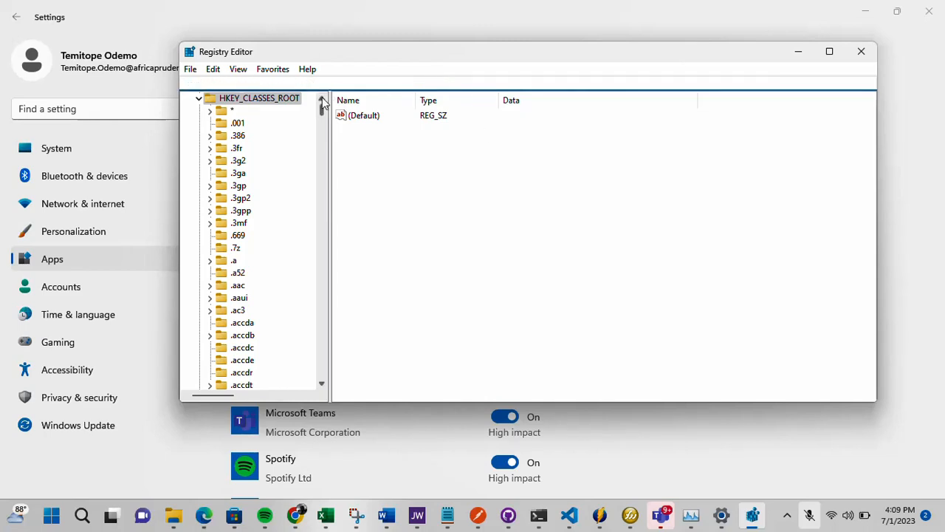
{"action": "left_click", "coordinate": [199, 98]}
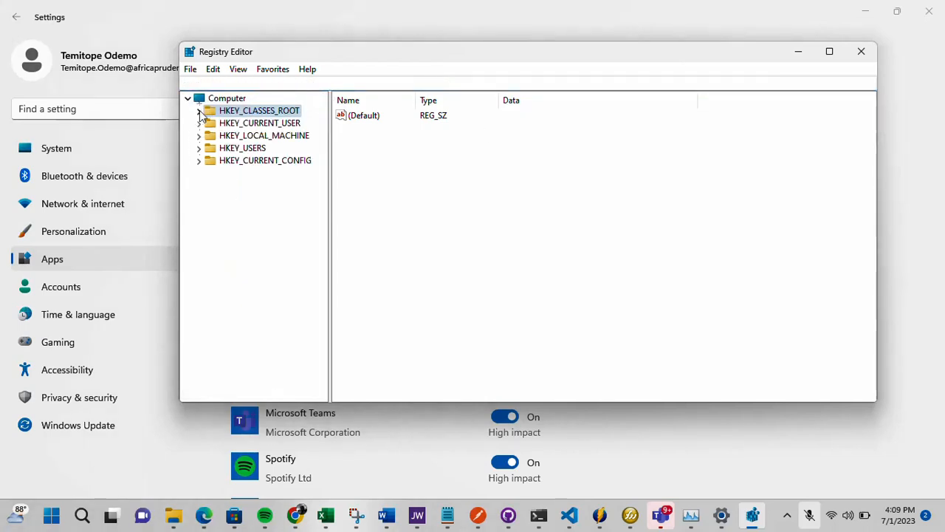
{"action": "left_click", "coordinate": [260, 123]}
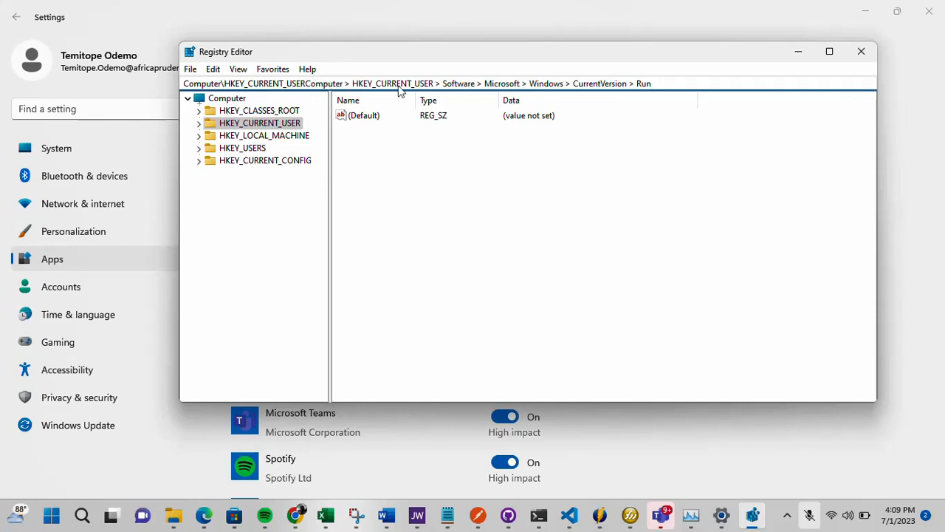
{"action": "mouse_move", "coordinate": [446, 88]}
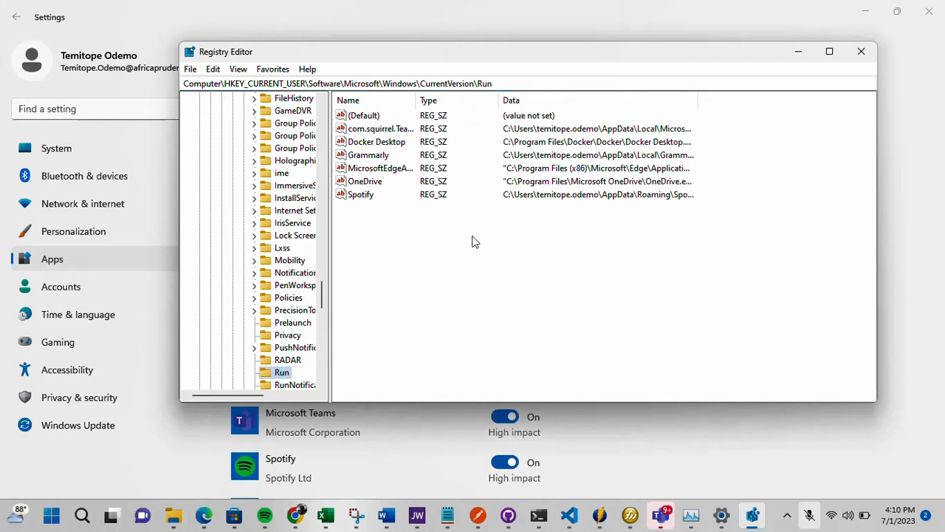
{"action": "mouse_move", "coordinate": [429, 230]}
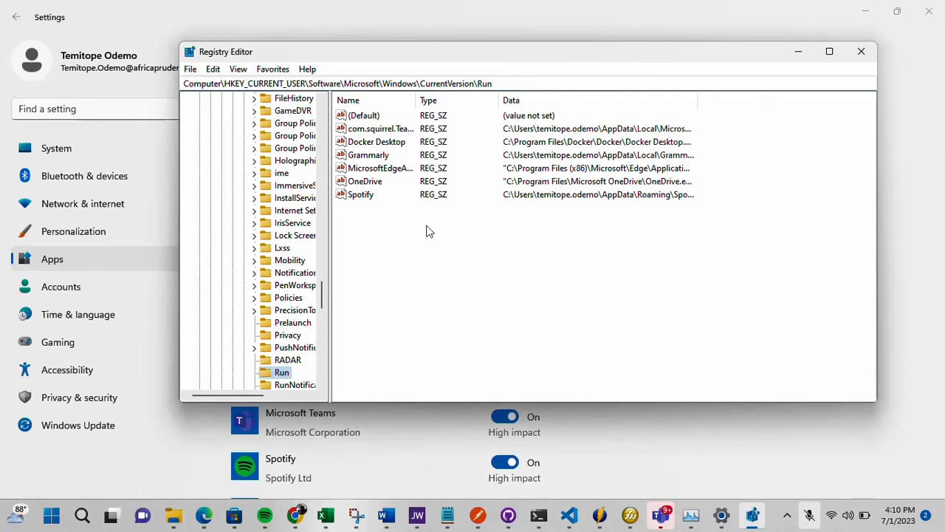
{"action": "mouse_move", "coordinate": [390, 221]}
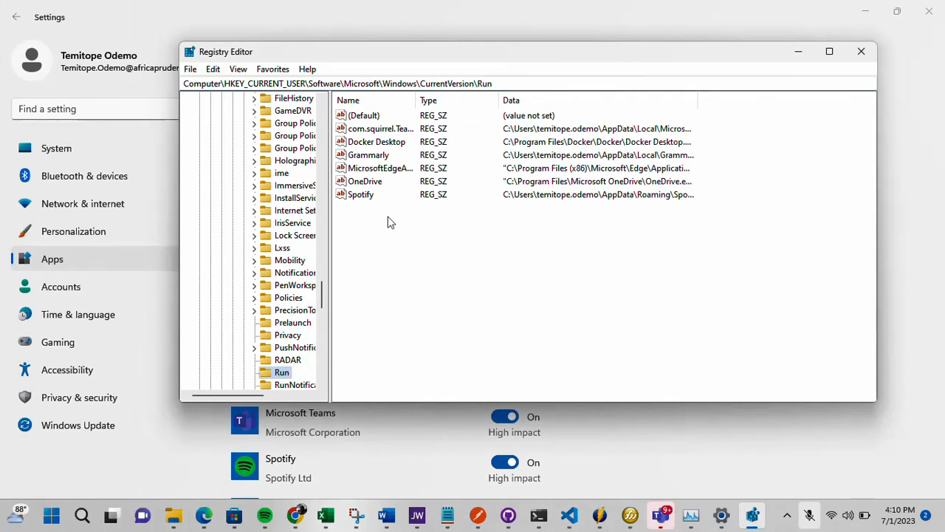
{"action": "mouse_move", "coordinate": [369, 198]}
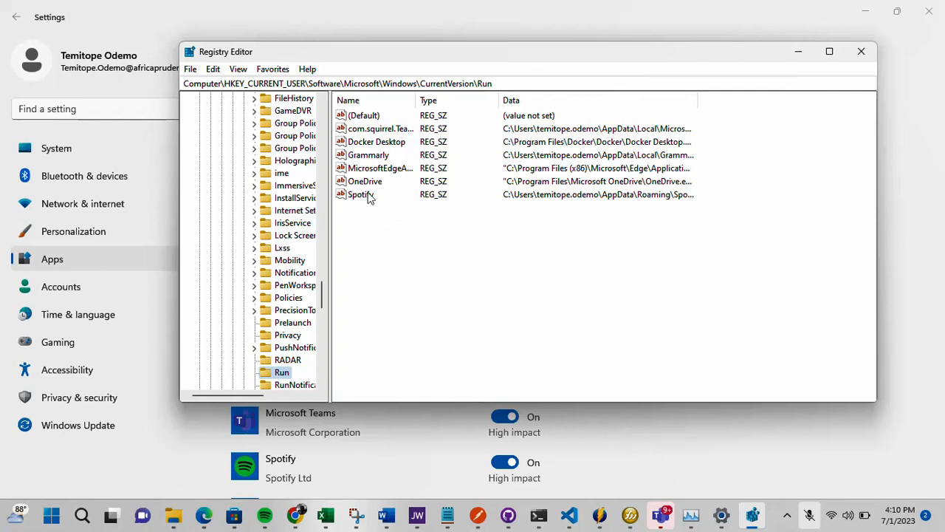
{"action": "mouse_move", "coordinate": [372, 189]}
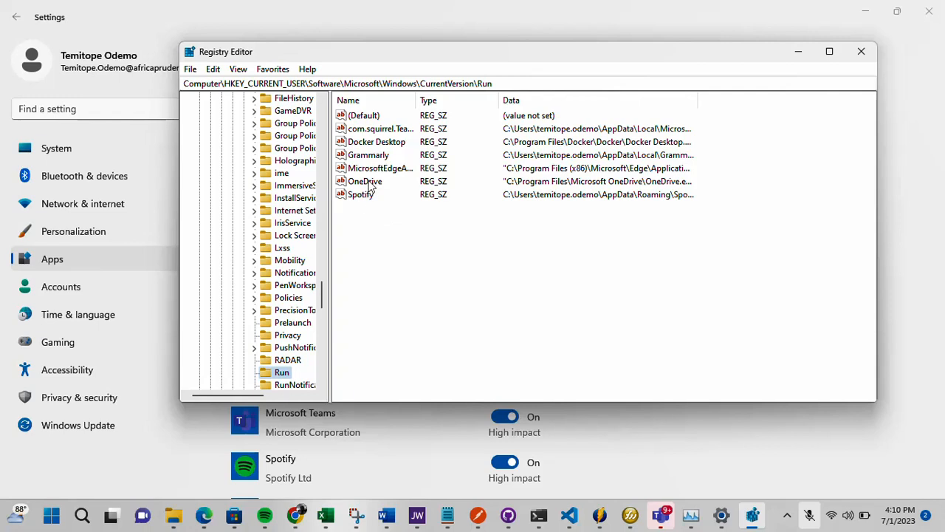
Step: Inspect OneDrive's Run entry actions twice without deleting, then return to the HKEY_CURRENT_USER hive
{"action": "right_click", "coordinate": [363, 180]}
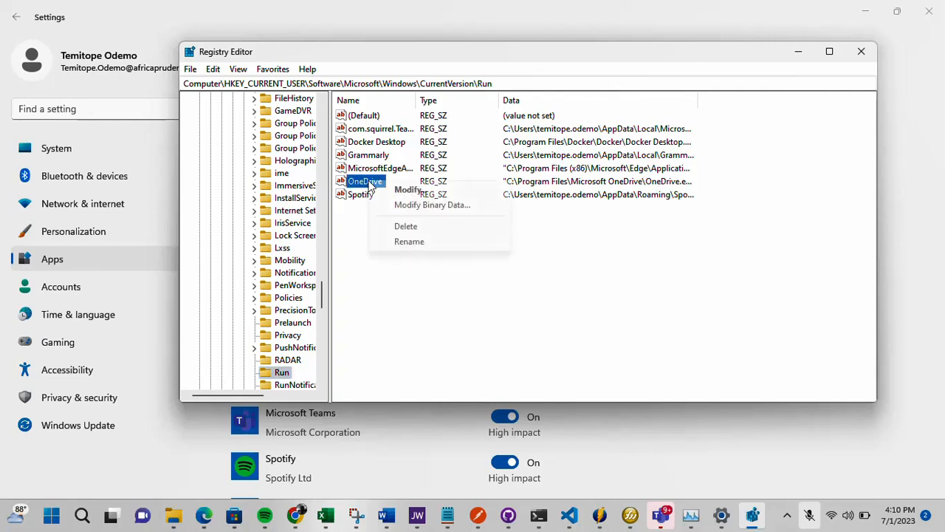
{"action": "mouse_move", "coordinate": [411, 226]}
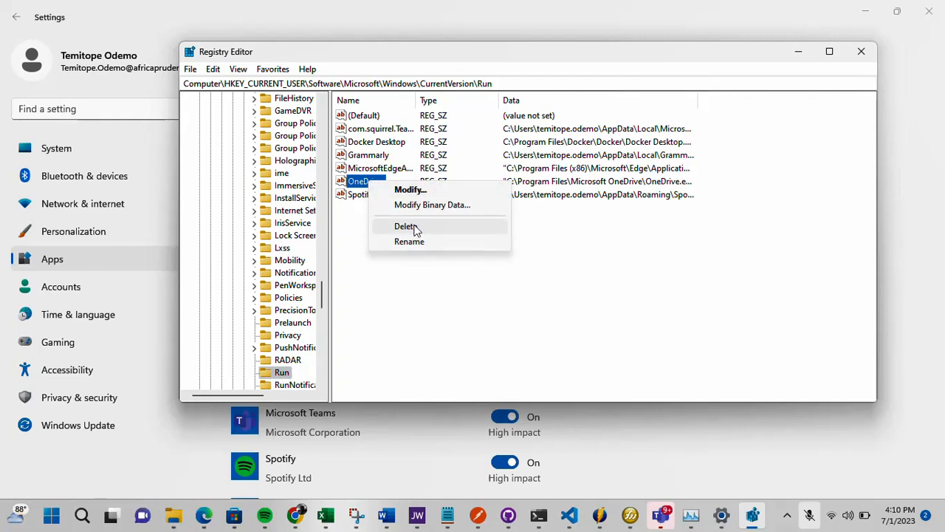
{"action": "mouse_move", "coordinate": [437, 237]}
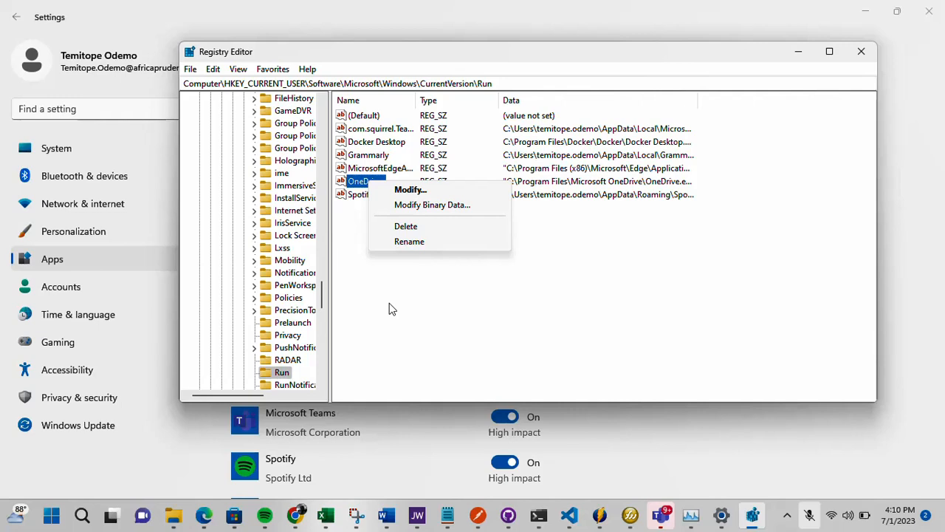
{"action": "mouse_move", "coordinate": [431, 313]}
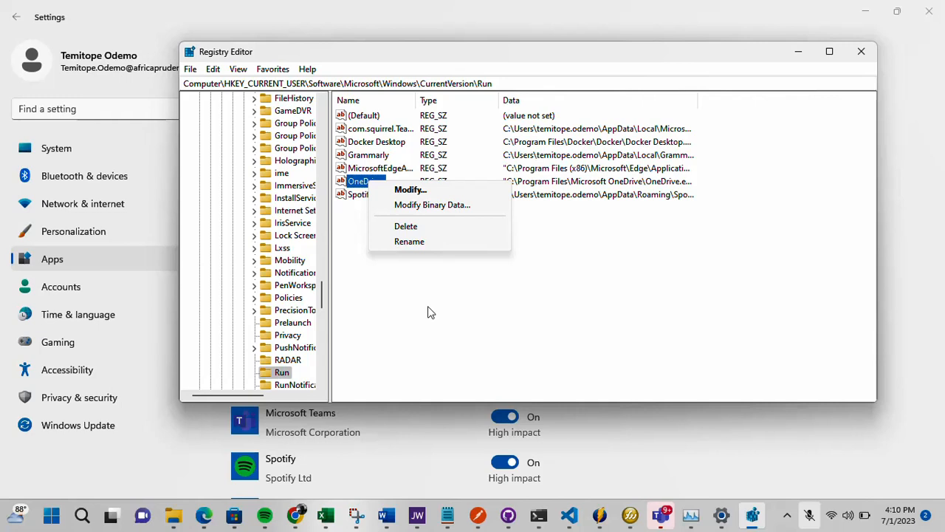
{"action": "left_click", "coordinate": [426, 279]}
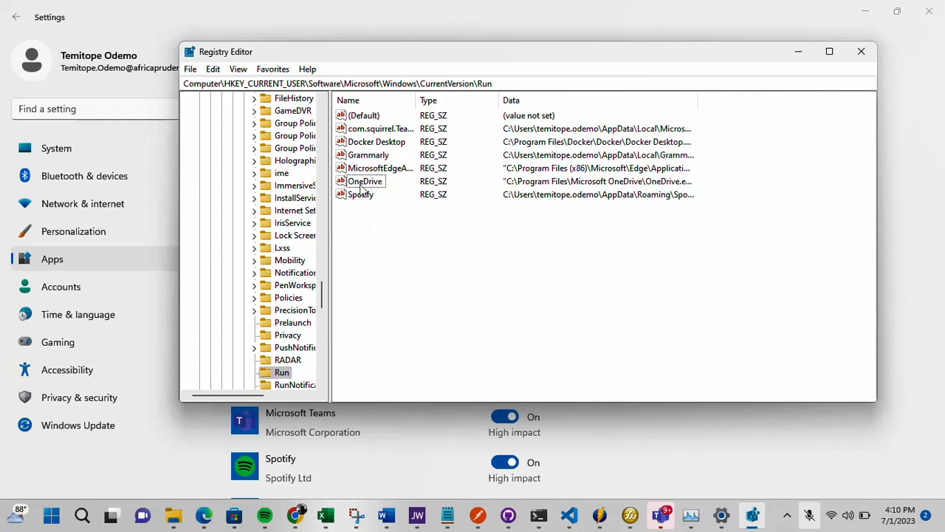
{"action": "right_click", "coordinate": [365, 181]}
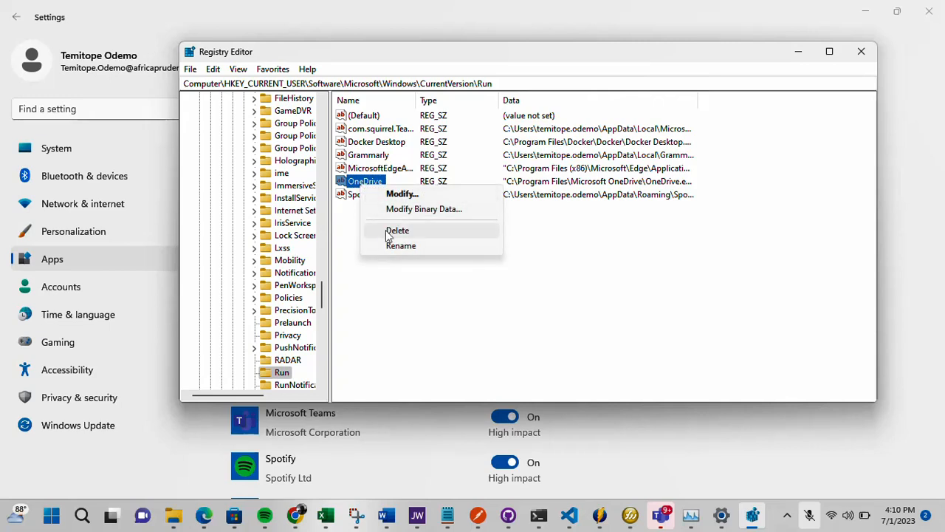
{"action": "mouse_move", "coordinate": [348, 286]}
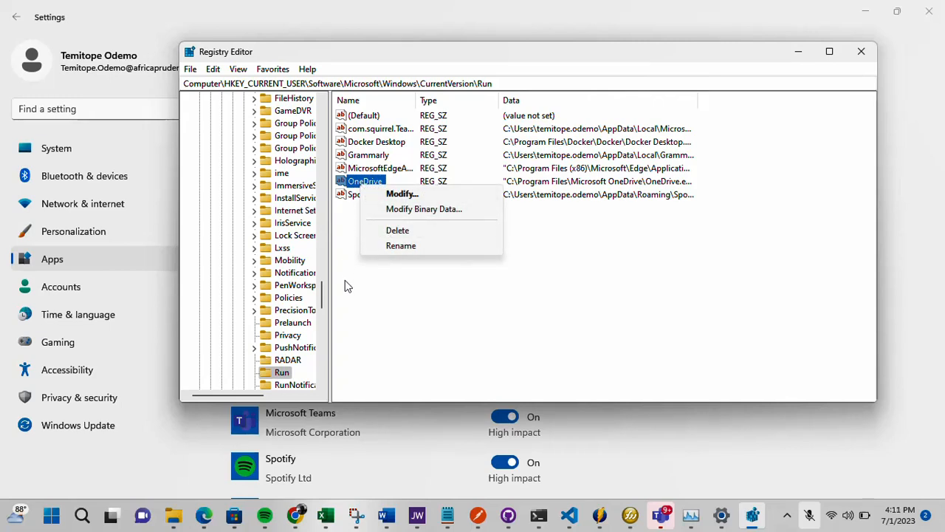
{"action": "left_click", "coordinate": [347, 286]}
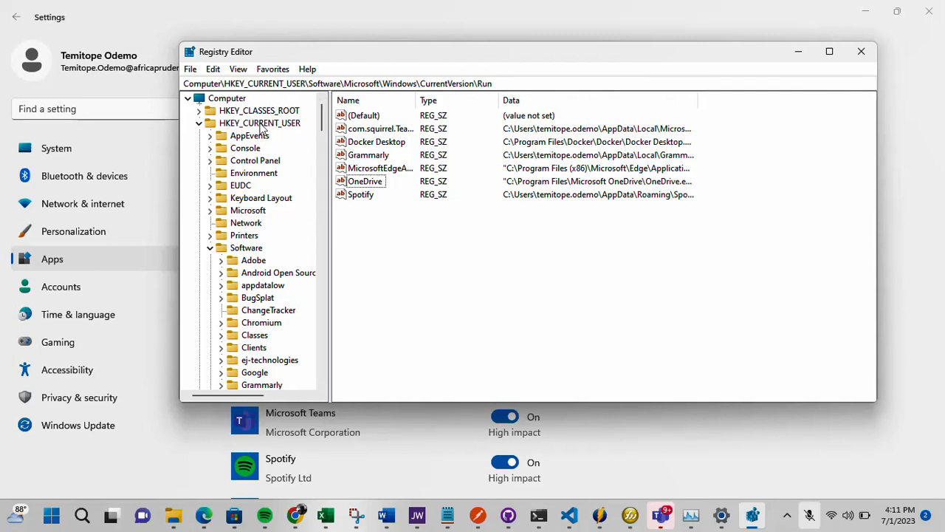
{"action": "left_click", "coordinate": [260, 122]}
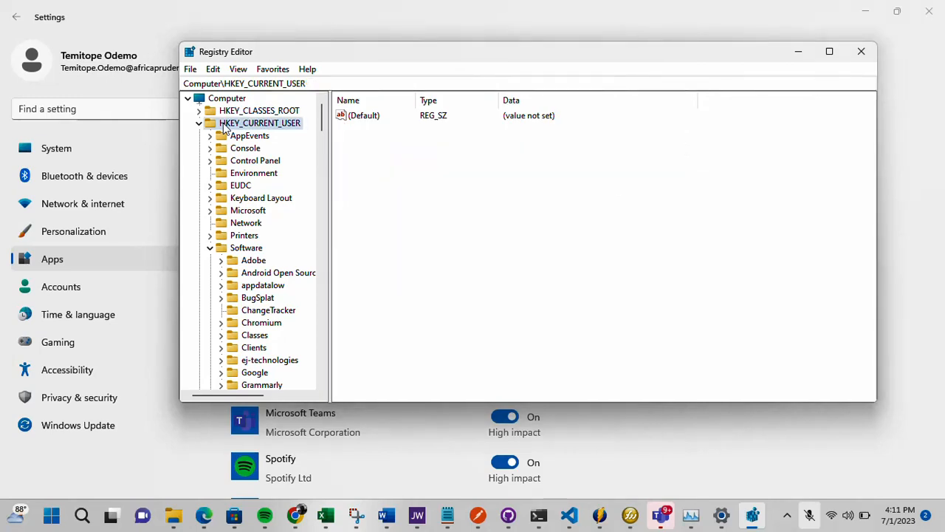
Step: Start exporting the HKEY_CURRENT_USER hive, then cancel the export without saving a backup
{"action": "right_click", "coordinate": [260, 123]}
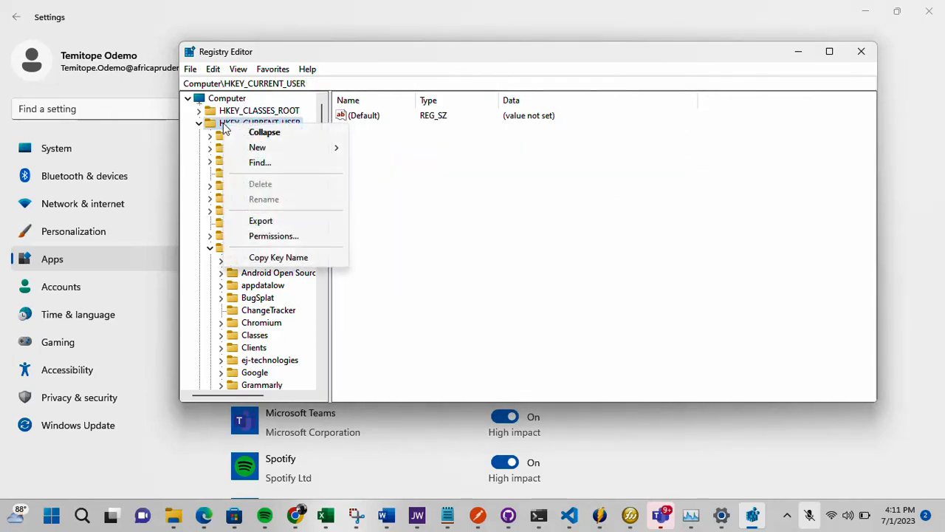
{"action": "mouse_move", "coordinate": [274, 221]}
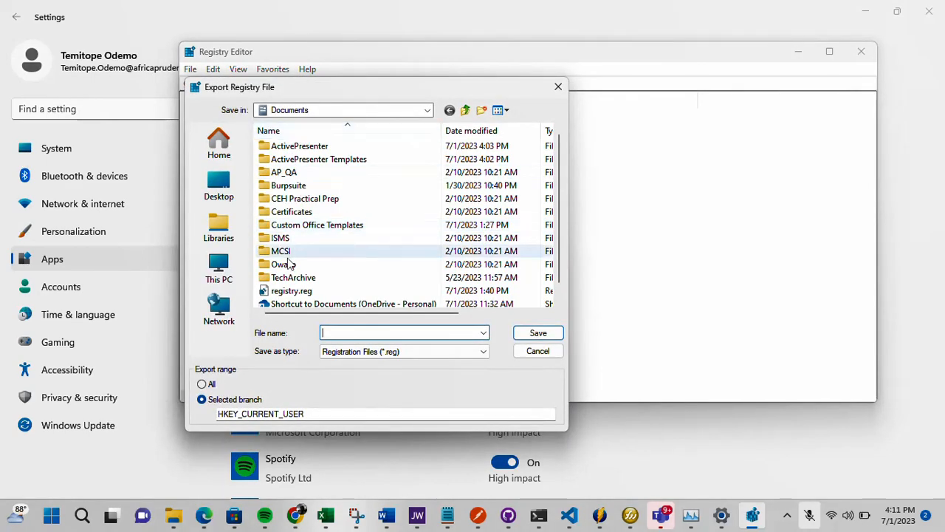
{"action": "mouse_move", "coordinate": [319, 233]}
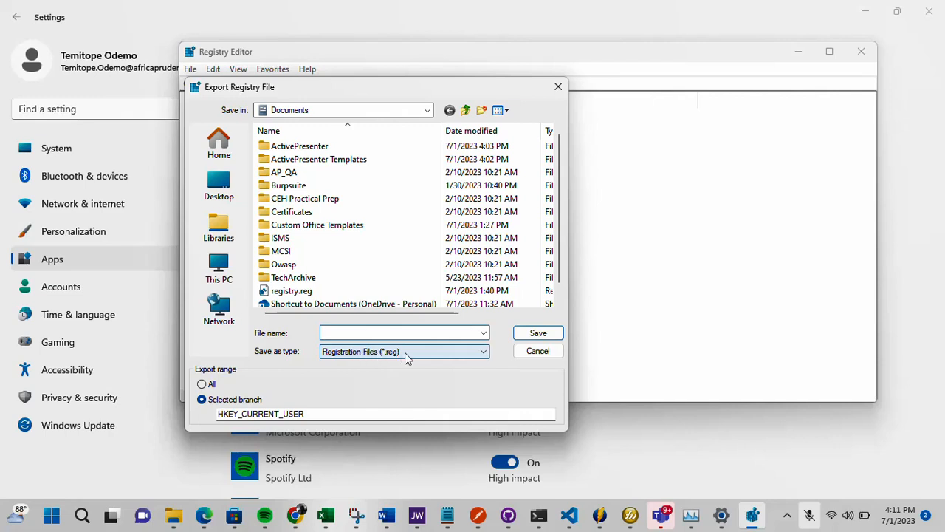
{"action": "left_click", "coordinate": [400, 332]}
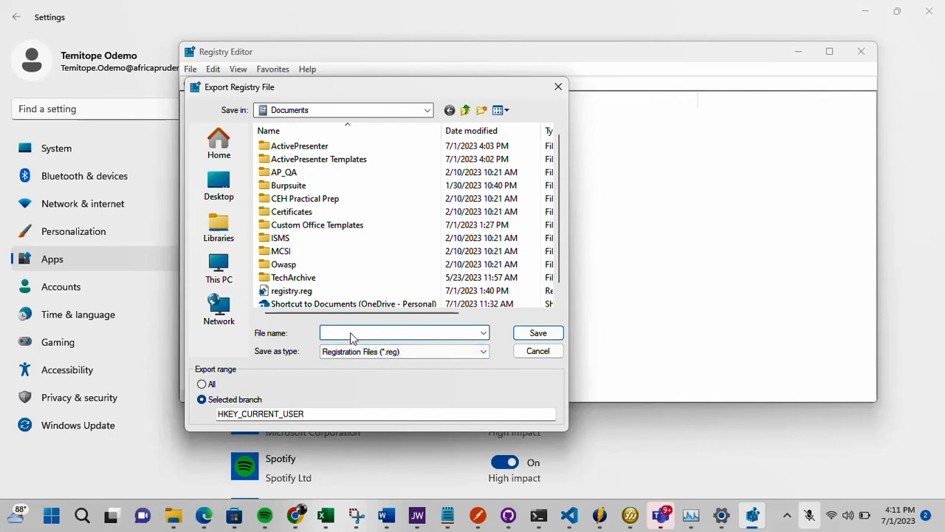
{"action": "left_click", "coordinate": [398, 333]}
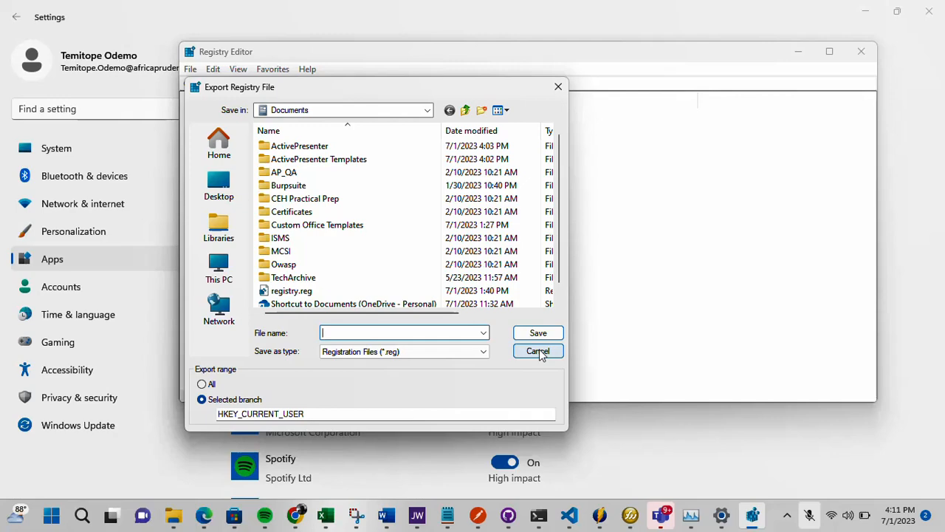
{"action": "left_click", "coordinate": [537, 352]}
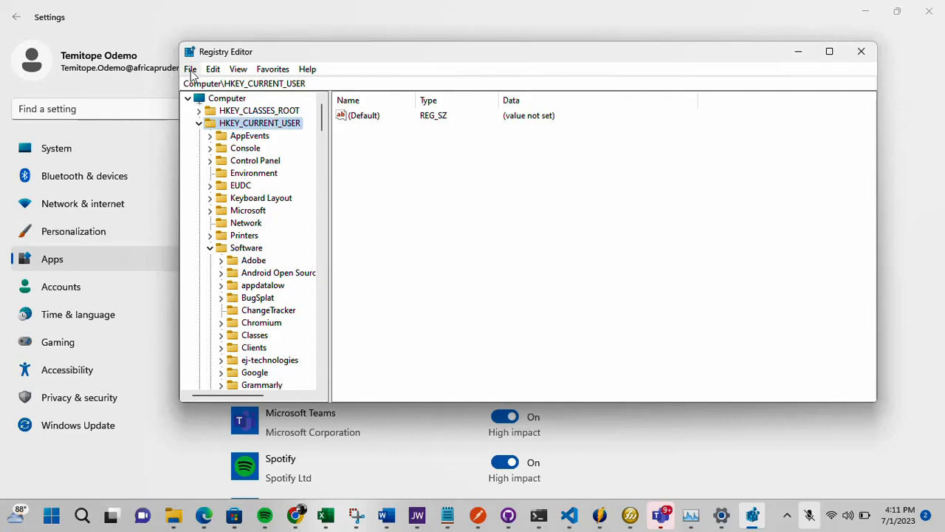
{"action": "left_click", "coordinate": [189, 69]}
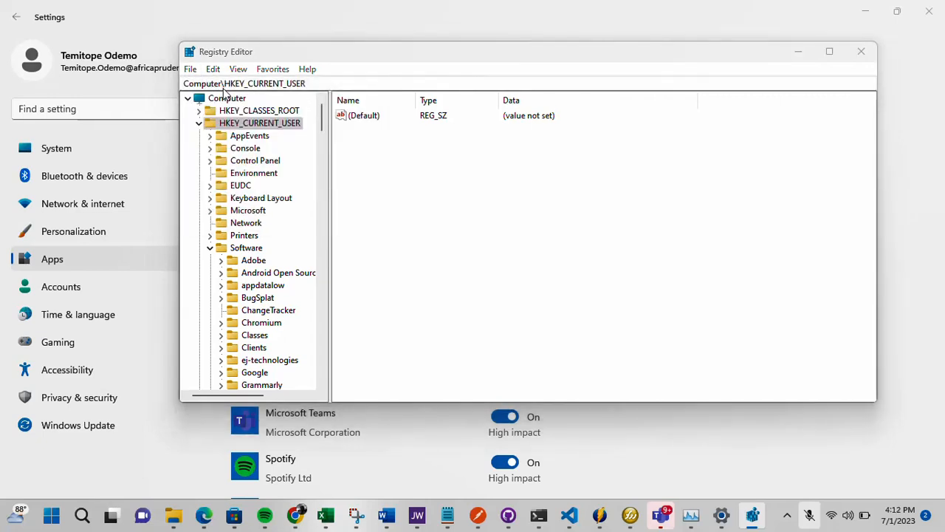
{"action": "left_click", "coordinate": [190, 70]}
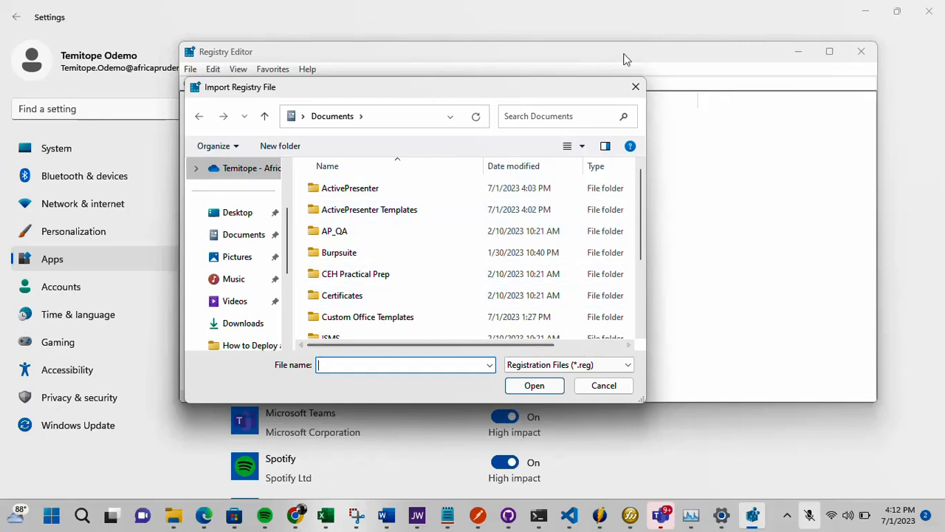
{"action": "left_click", "coordinate": [602, 385]}
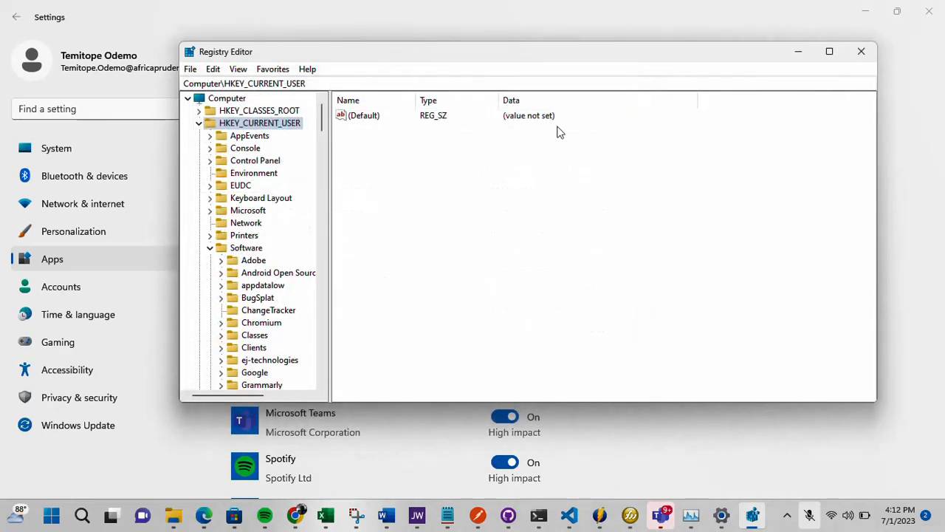
{"action": "mouse_move", "coordinate": [520, 161]}
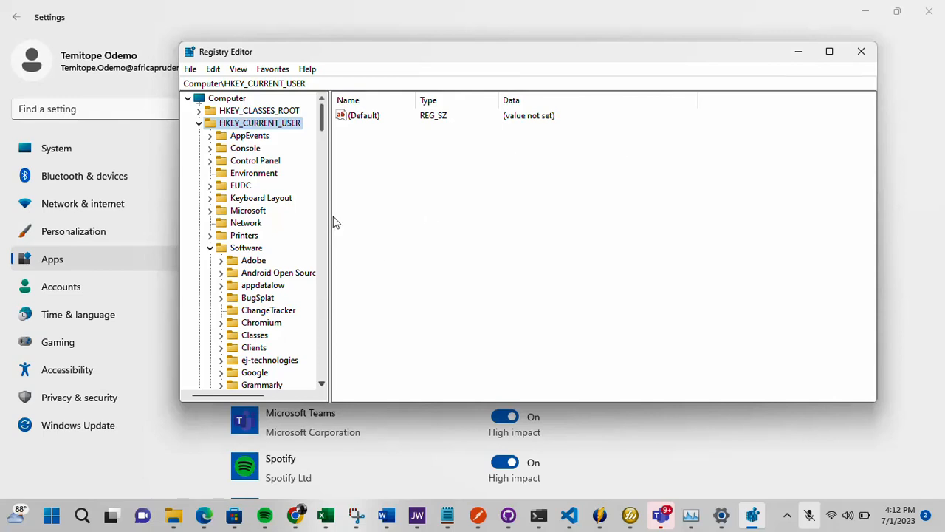
{"action": "mouse_move", "coordinate": [346, 307]}
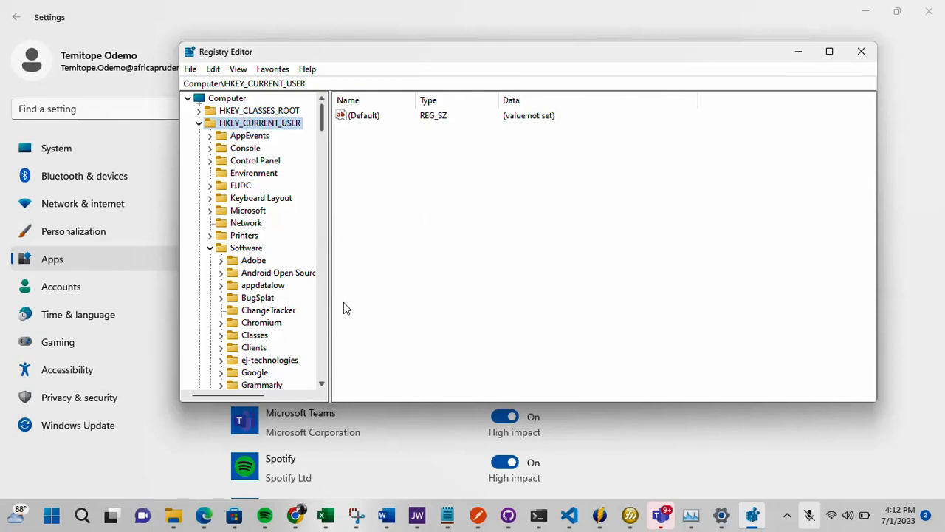
{"action": "mouse_move", "coordinate": [494, 234]}
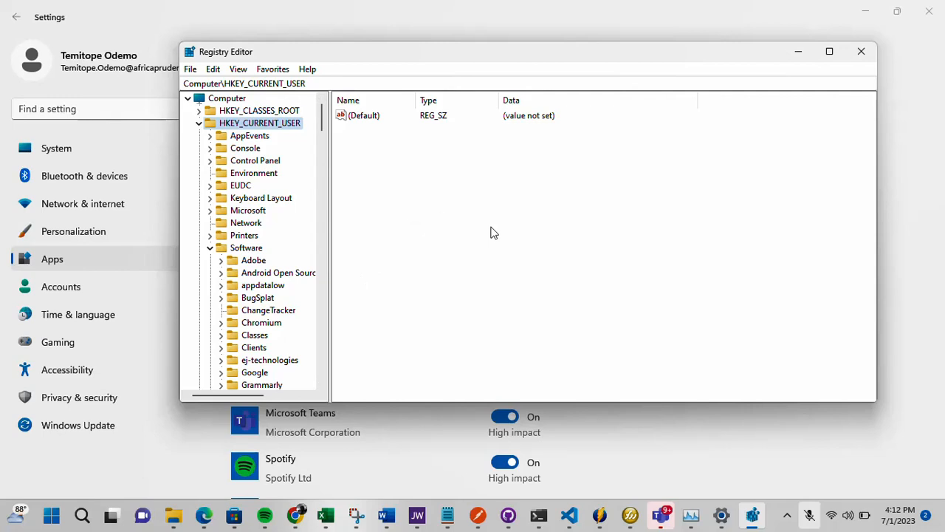
{"action": "mouse_move", "coordinate": [518, 177]}
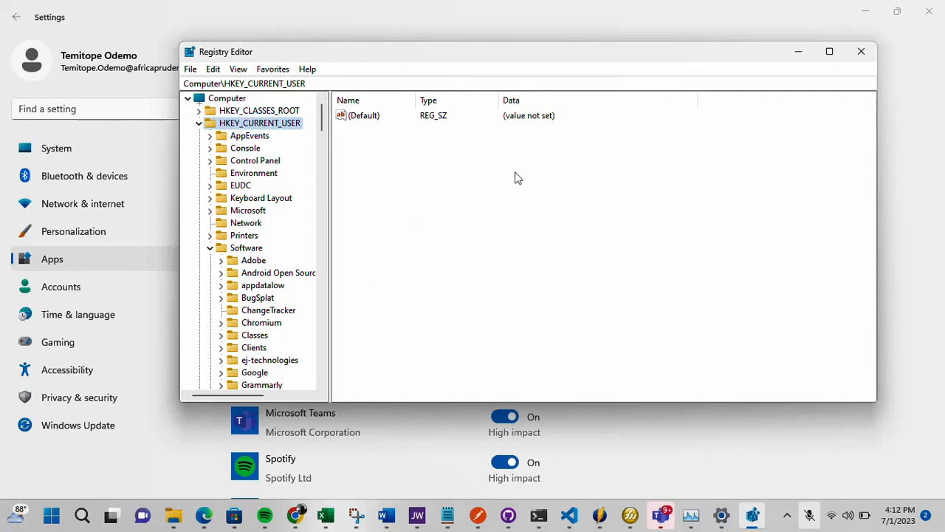
{"action": "mouse_move", "coordinate": [861, 52]}
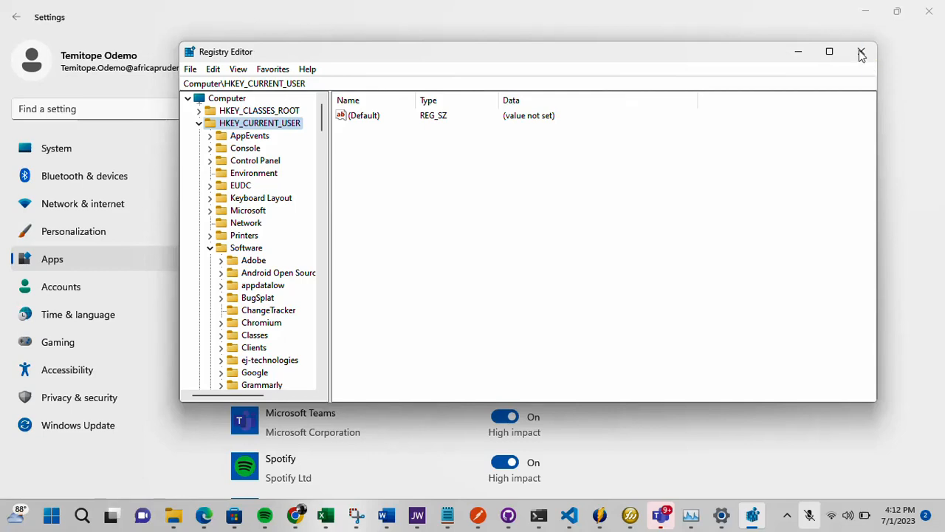
Step: Close Registry Editor and search Windows for 'cmd' to find Command Prompt
{"action": "left_click", "coordinate": [859, 50]}
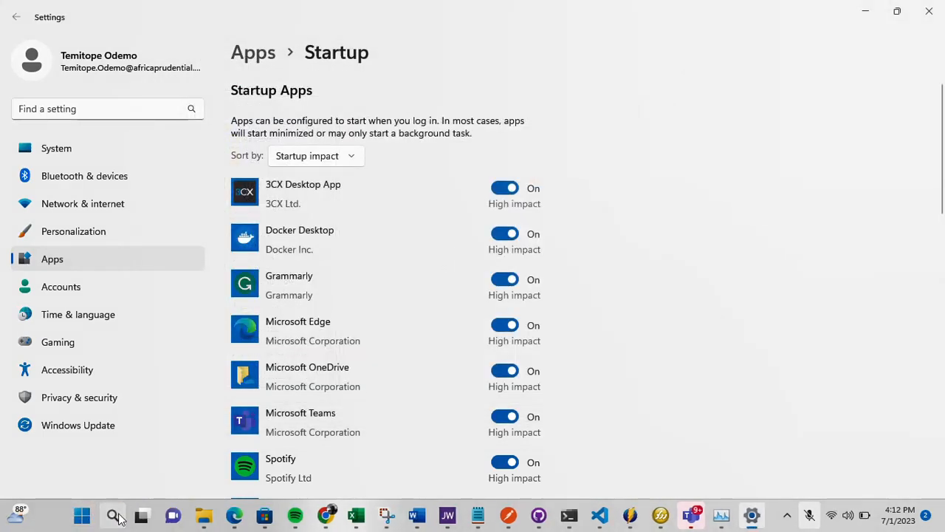
{"action": "left_click", "coordinate": [110, 516]}
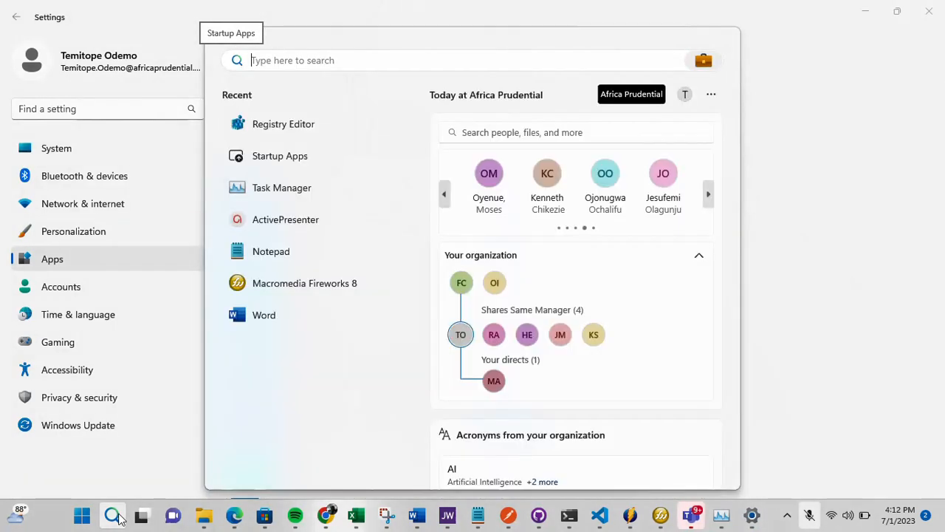
{"action": "type", "text": "cmd"}
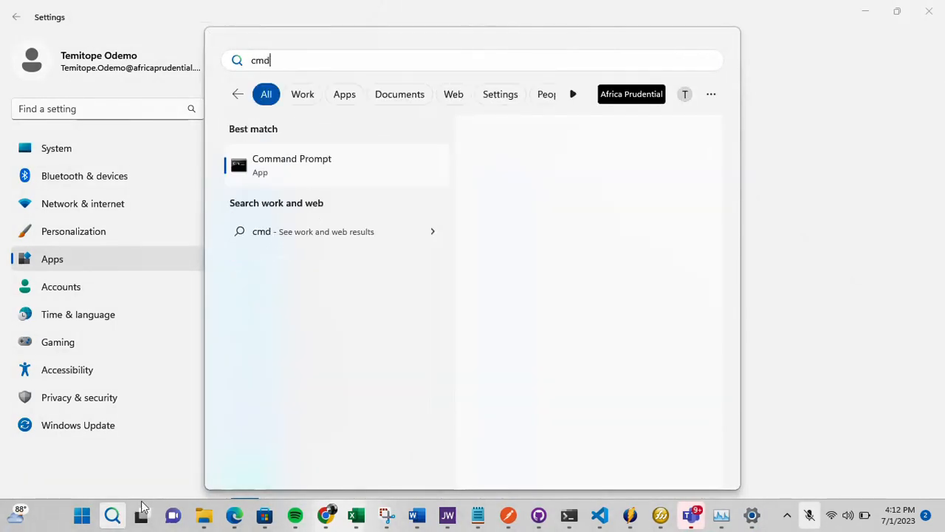
{"action": "mouse_move", "coordinate": [296, 169]}
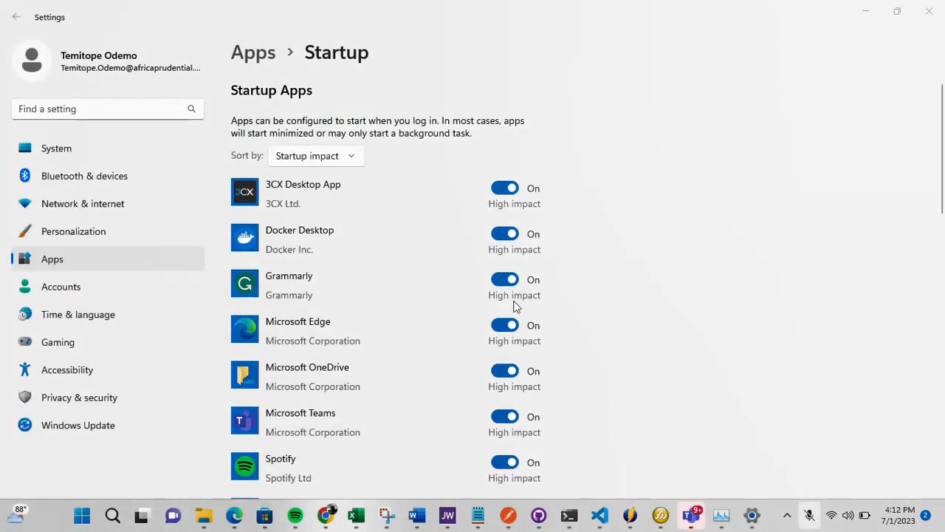
{"action": "mouse_move", "coordinate": [475, 514]}
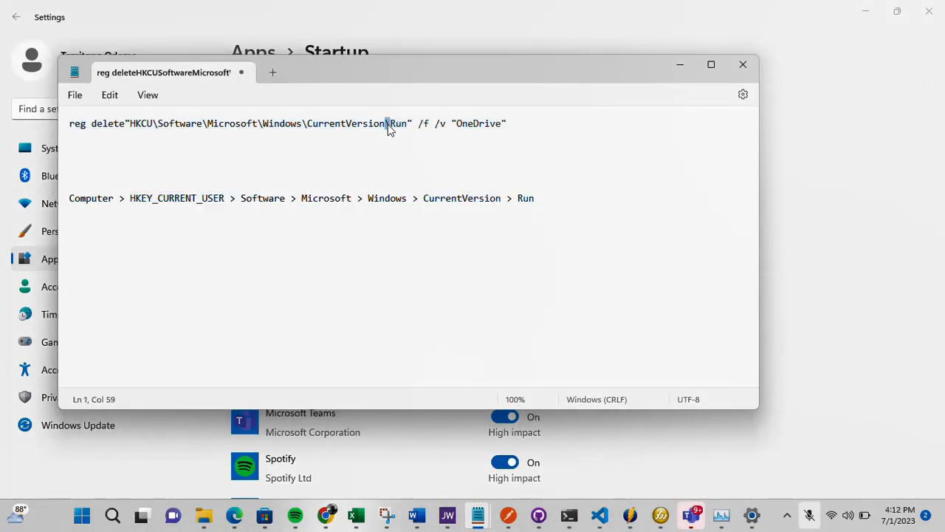
Step: Select all of the reg delete command text in Notepad and copy it
{"action": "key", "text": "ctrl+a"}
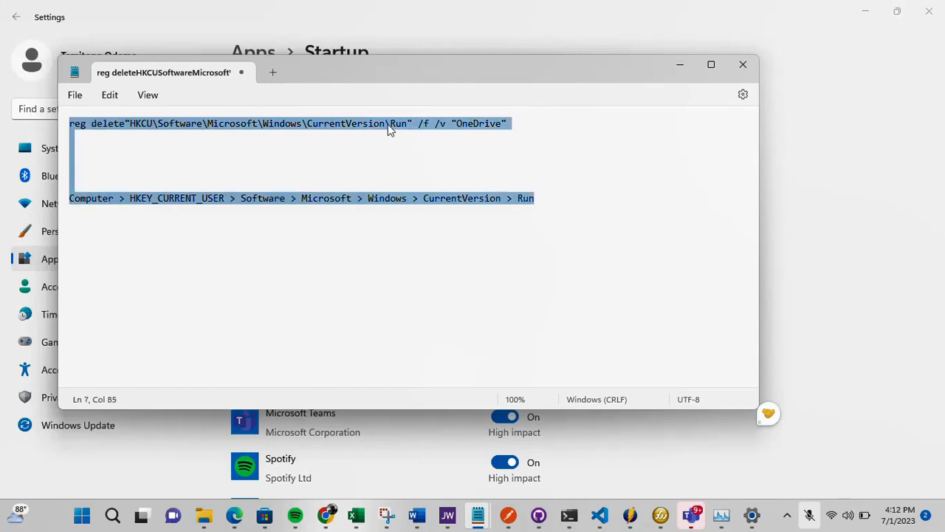
{"action": "left_click", "coordinate": [390, 124]}
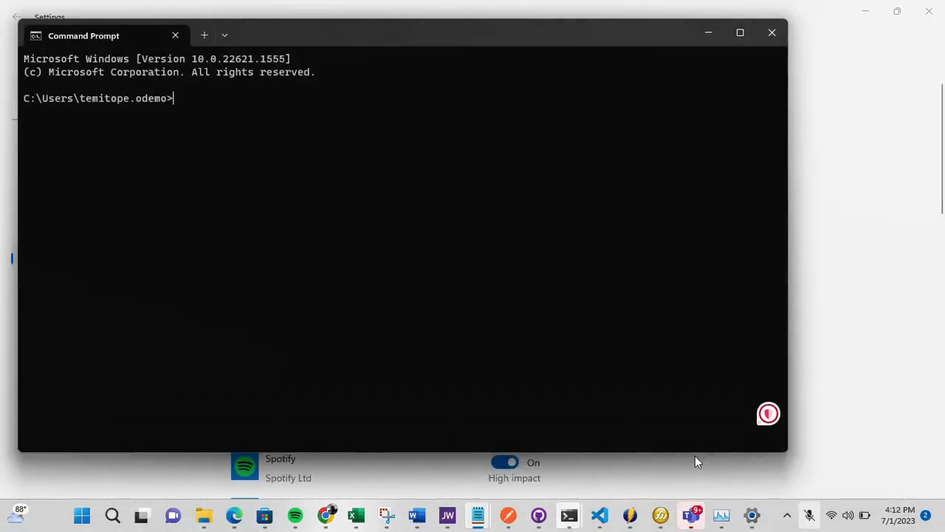
{"action": "mouse_move", "coordinate": [570, 511]}
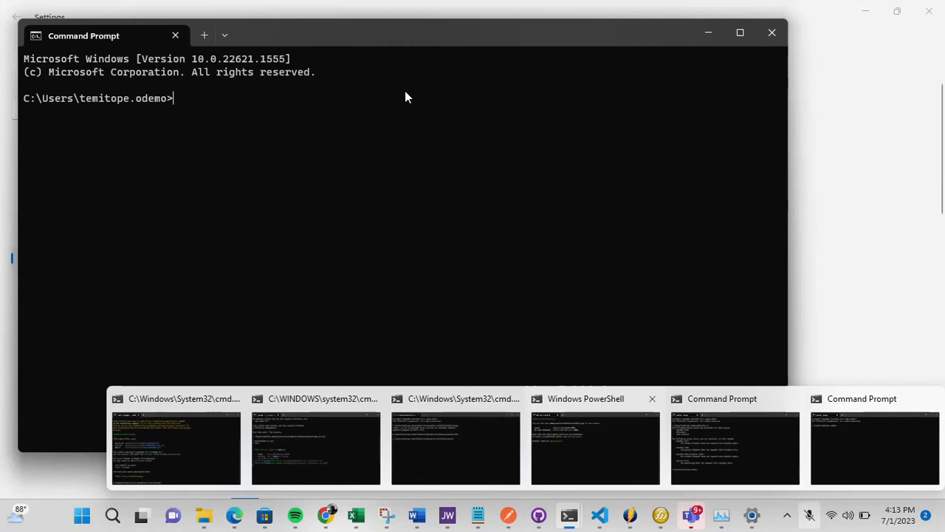
Step: Enter reg delete "HKCU\Software\Microsoft\Windows\CurrentVersion\Run" /f /v "OneDrive" at the prompt without running it
{"action": "type", "text": "reg delete\"HKCU\\Software\\Microsoft\\Windows\\CurrentVersion\\Run\" /f /v \"OneDrive\""}
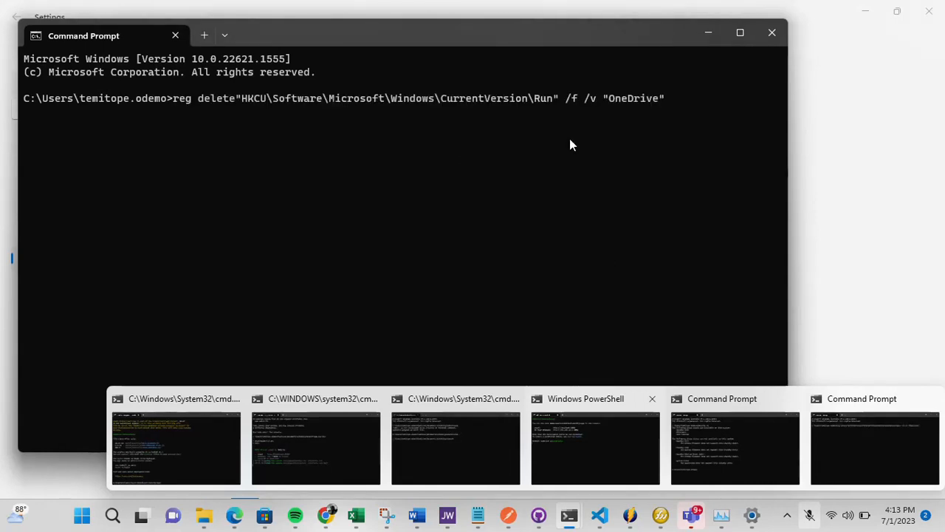
{"action": "mouse_move", "coordinate": [342, 262]}
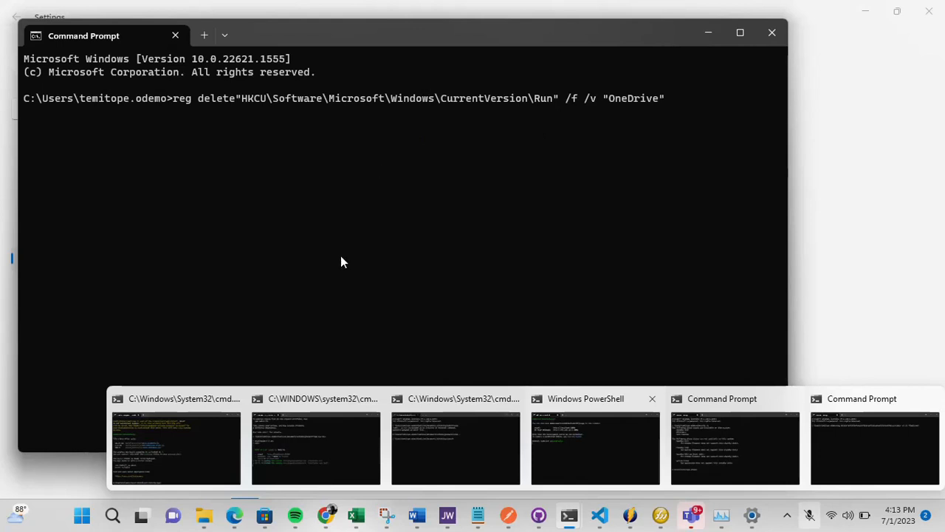
{"action": "mouse_move", "coordinate": [291, 285]}
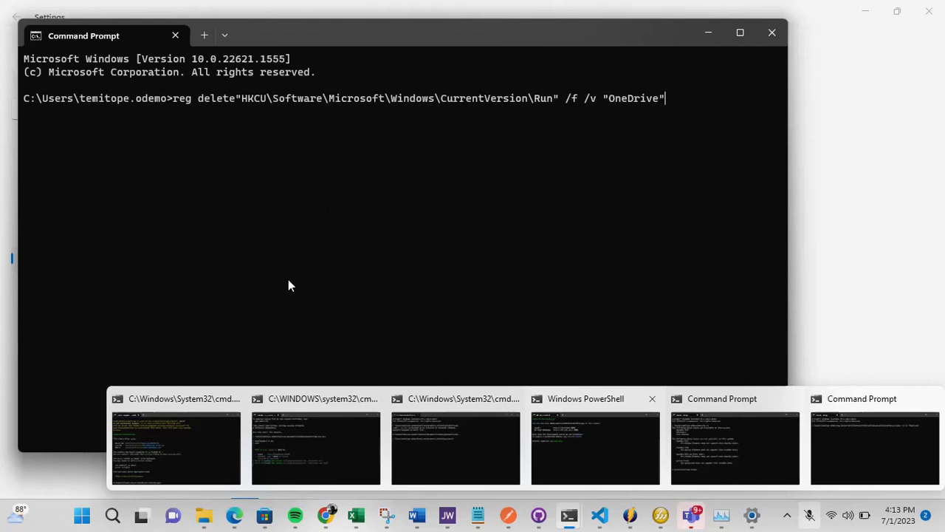
{"action": "mouse_move", "coordinate": [289, 304]}
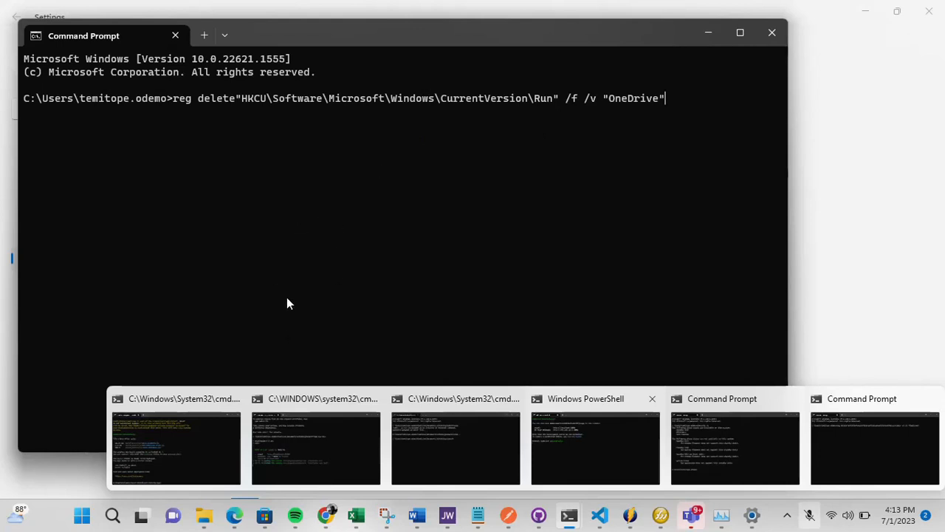
{"action": "mouse_move", "coordinate": [446, 234]}
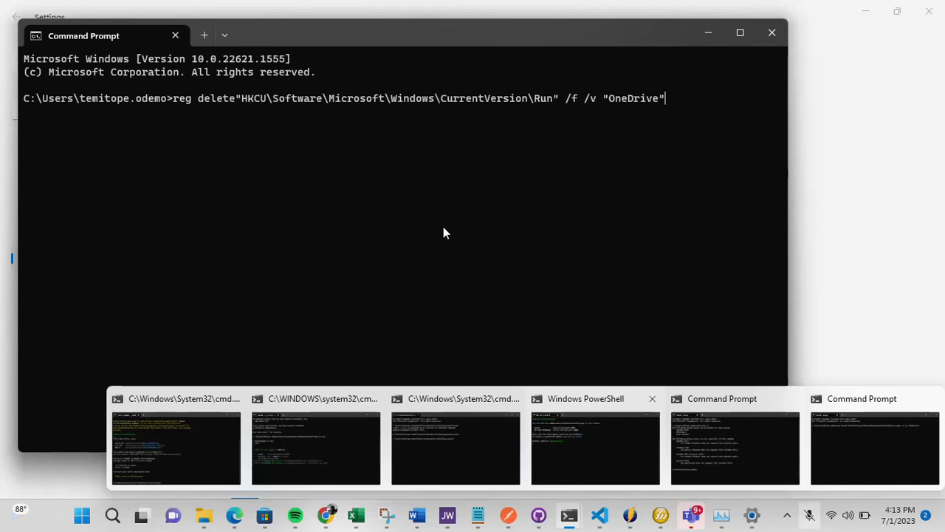
{"action": "mouse_move", "coordinate": [346, 284]}
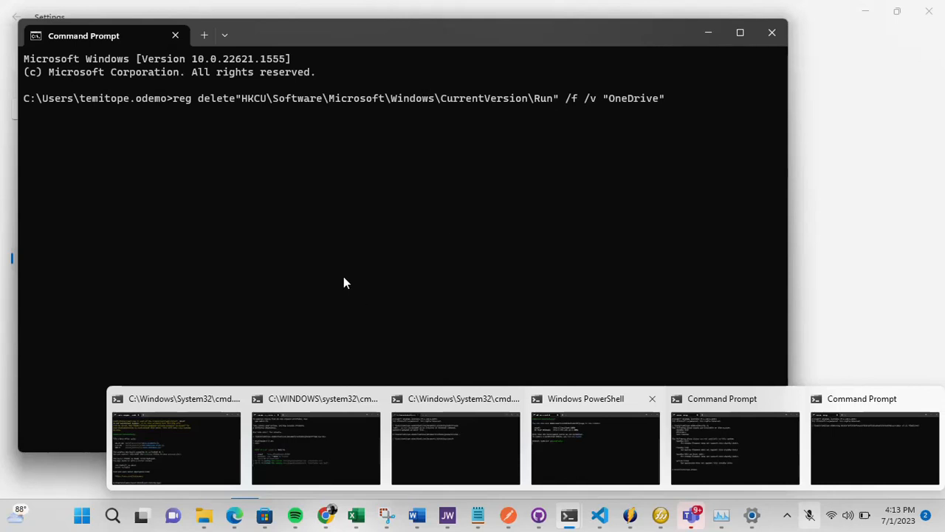
{"action": "mouse_move", "coordinate": [383, 227]}
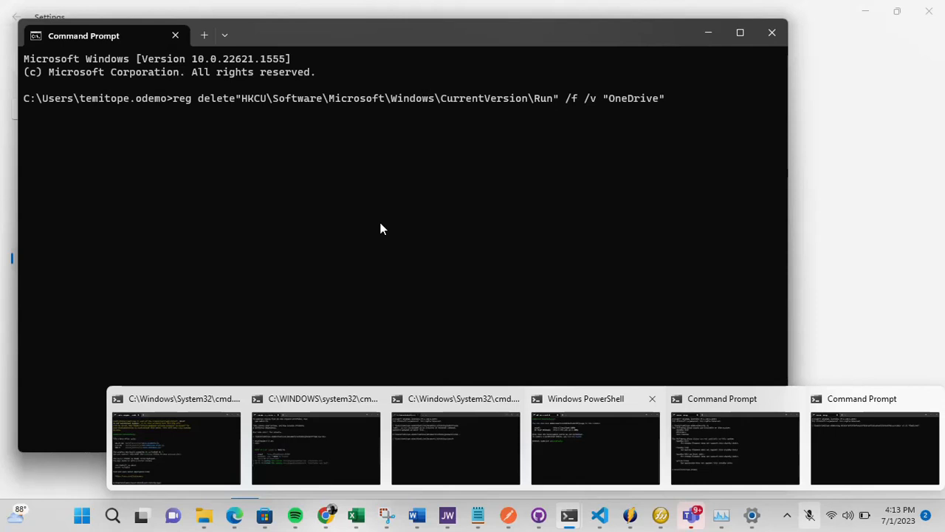